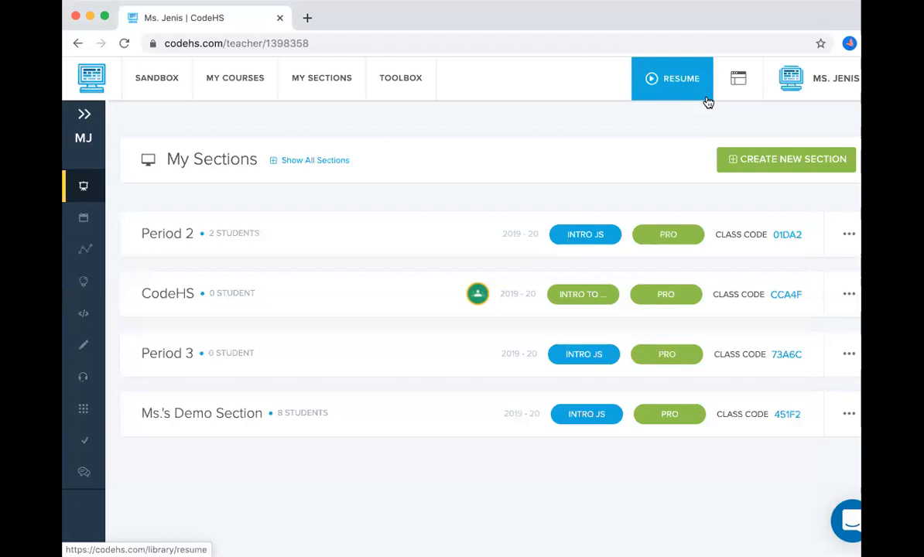
mouse_move(403, 378)
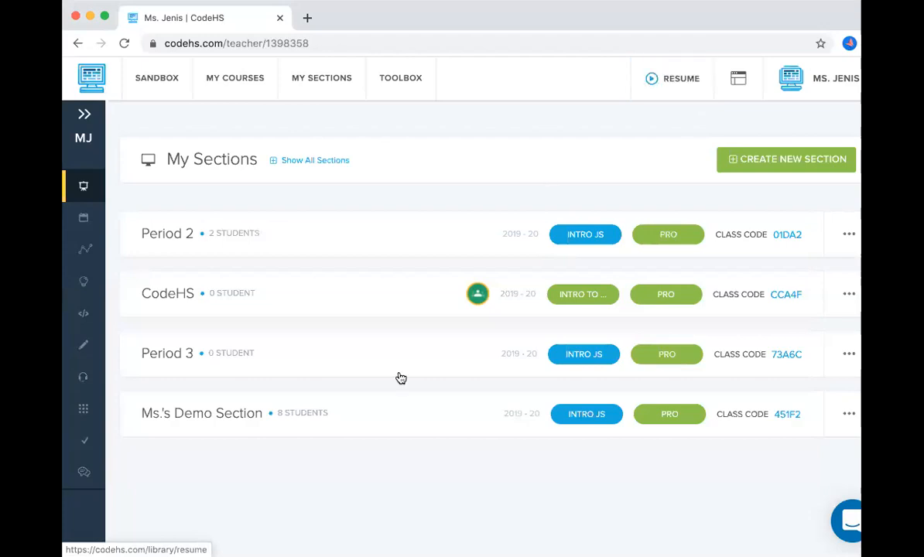
mouse_move(347, 418)
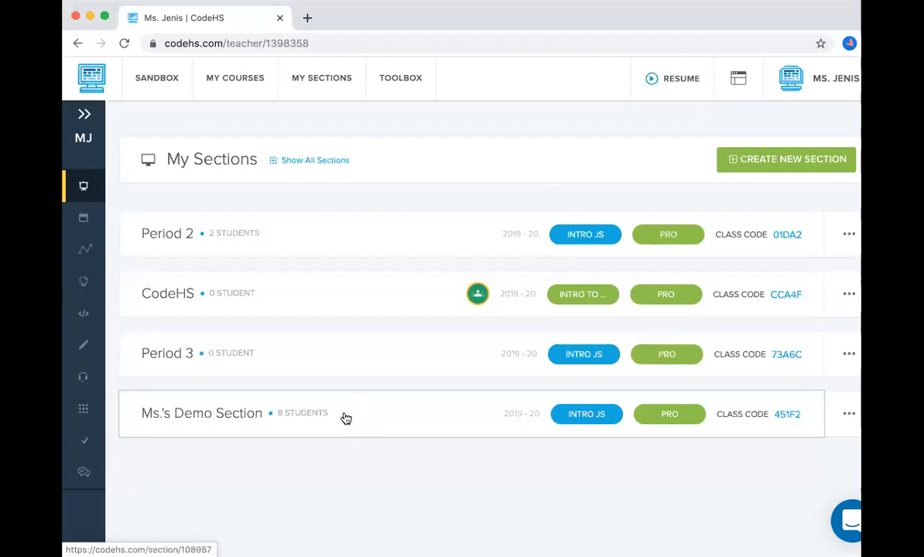
Open Ms.'s Demo Section from My Sections to view its roster of 8 students
left_click(202, 411)
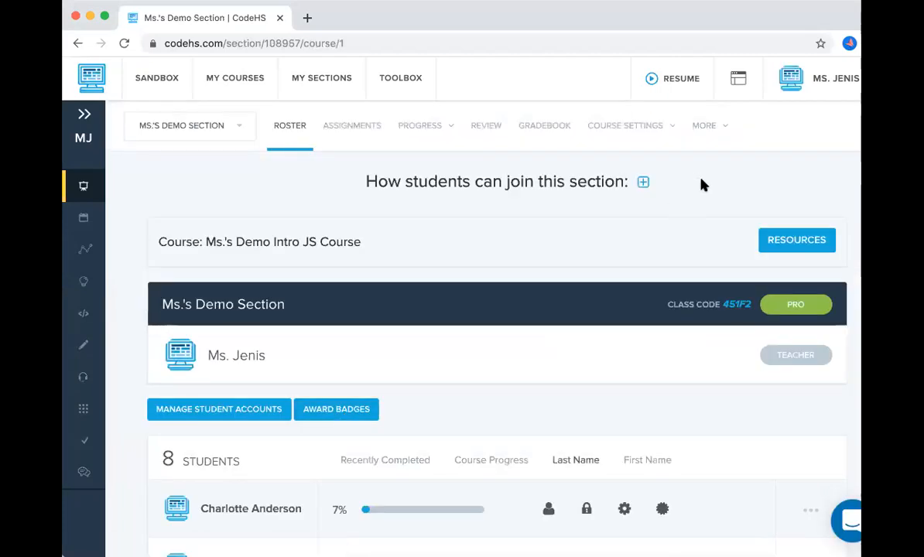
Open the course's Grading Settings and scroll to the JavaScript Control Structures module
left_click(626, 125)
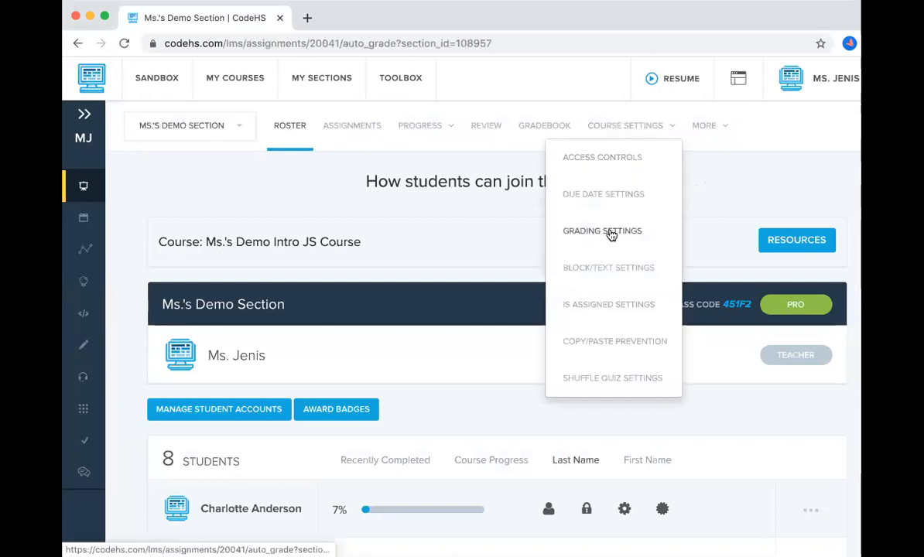
left_click(602, 231)
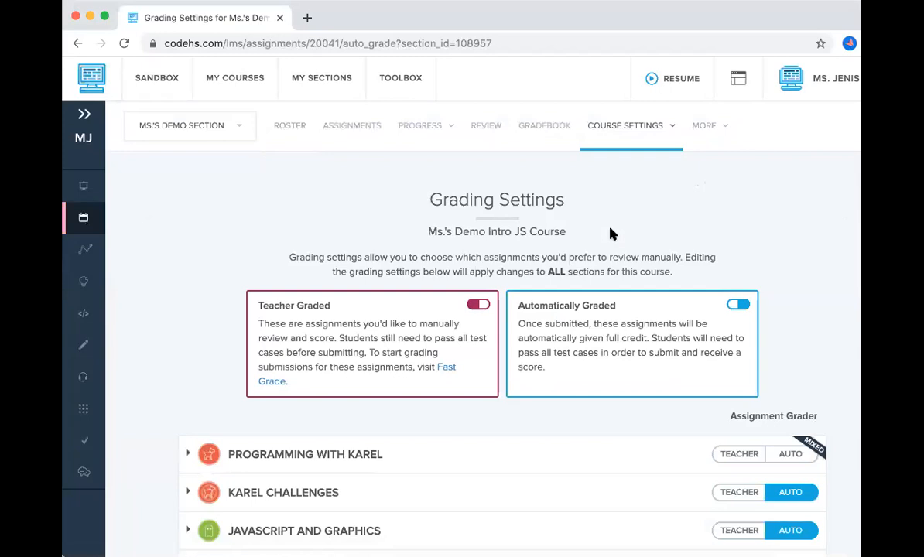
scroll("down", 3)
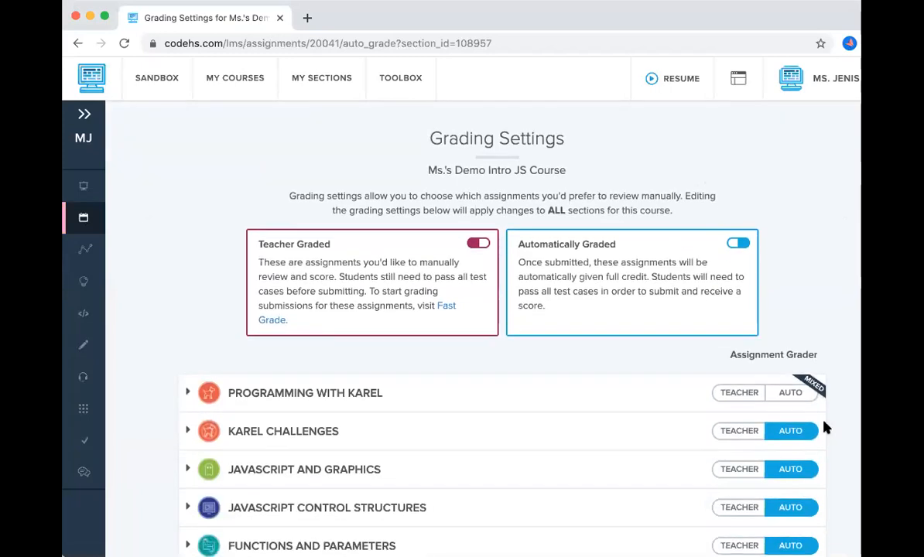
mouse_move(789, 469)
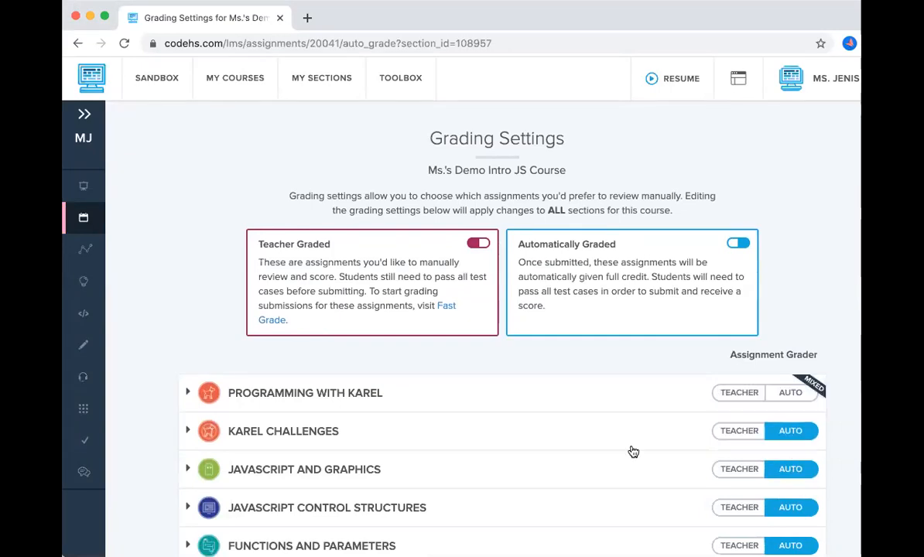
scroll("down", 3)
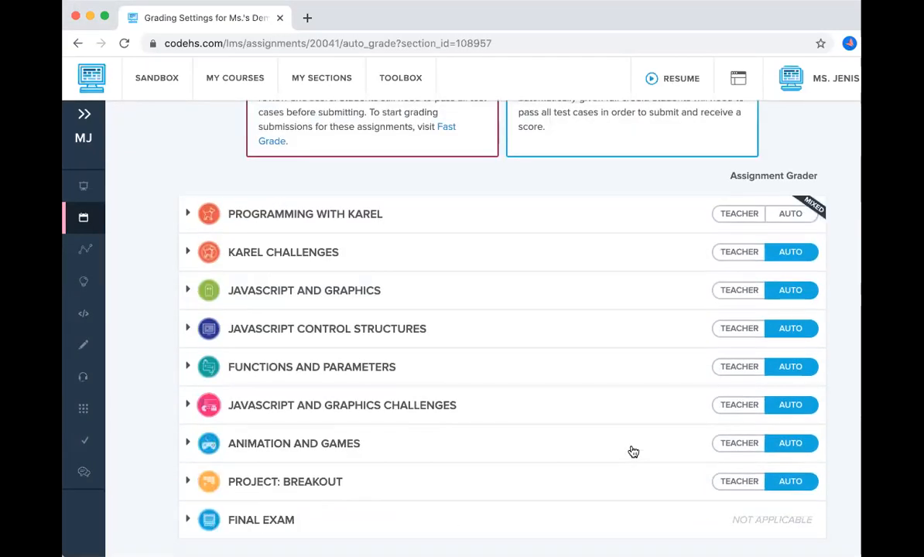
mouse_move(641, 347)
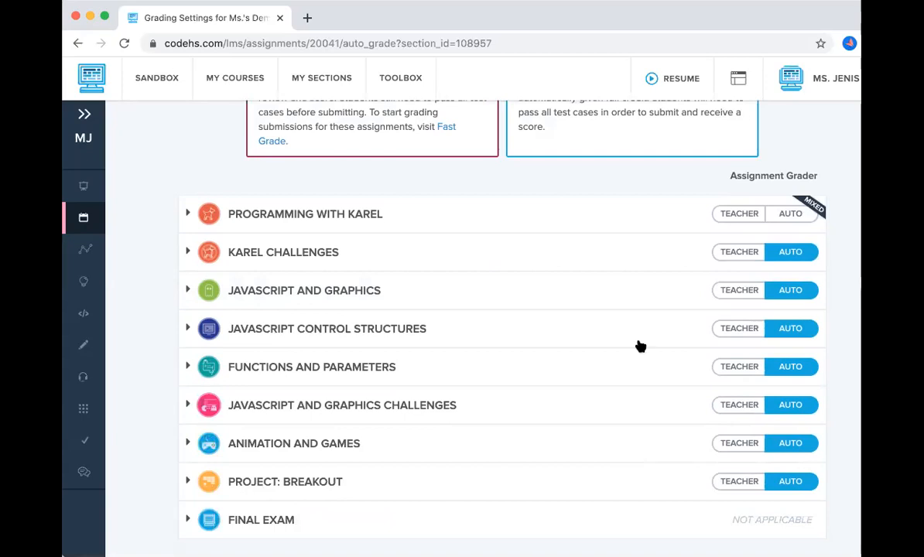
mouse_move(232, 340)
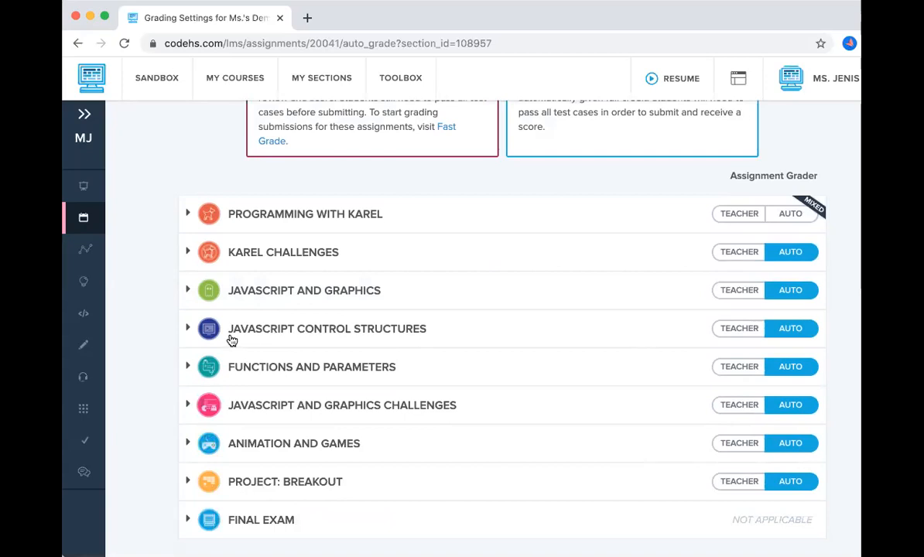
mouse_move(602, 338)
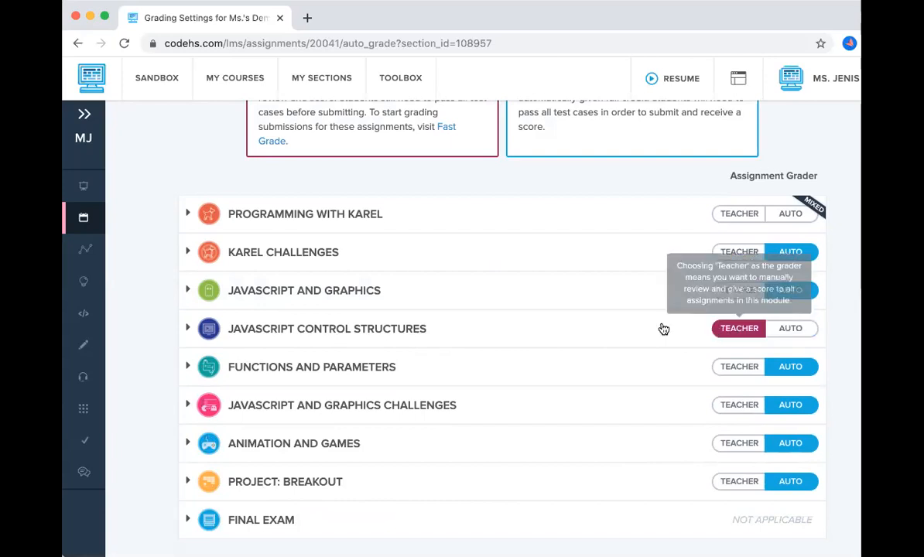
Expand JavaScript Control Structures and its Booleans lesson, scrolling to Functions and Parameters
left_click(189, 328)
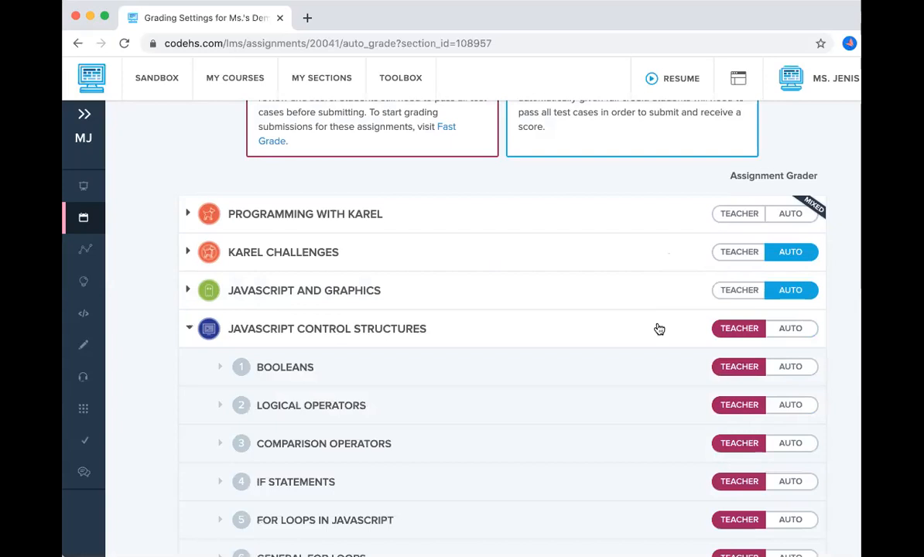
left_click(220, 367)
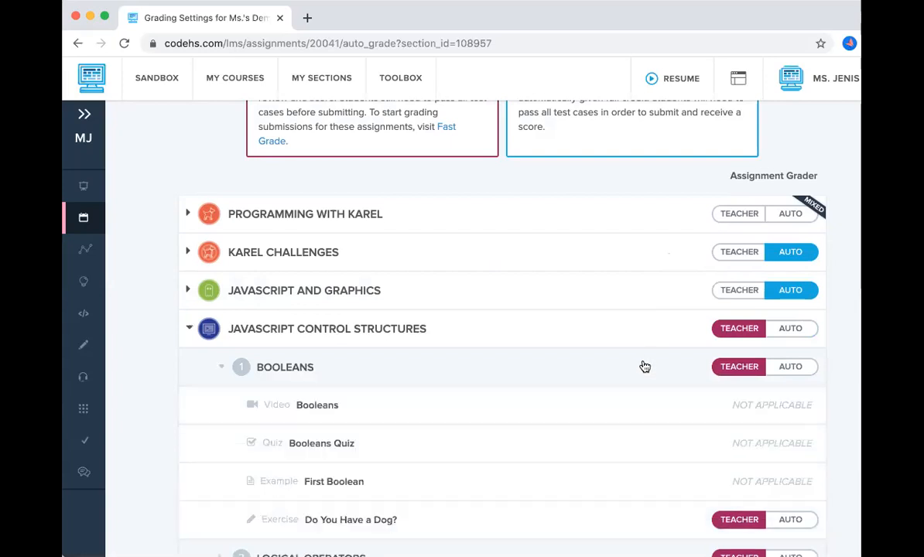
scroll("down", 3)
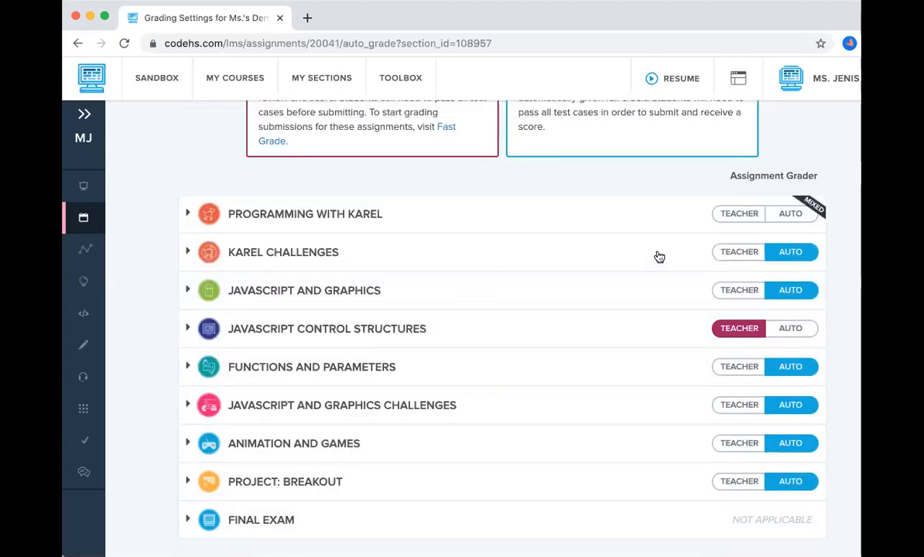
mouse_move(545, 378)
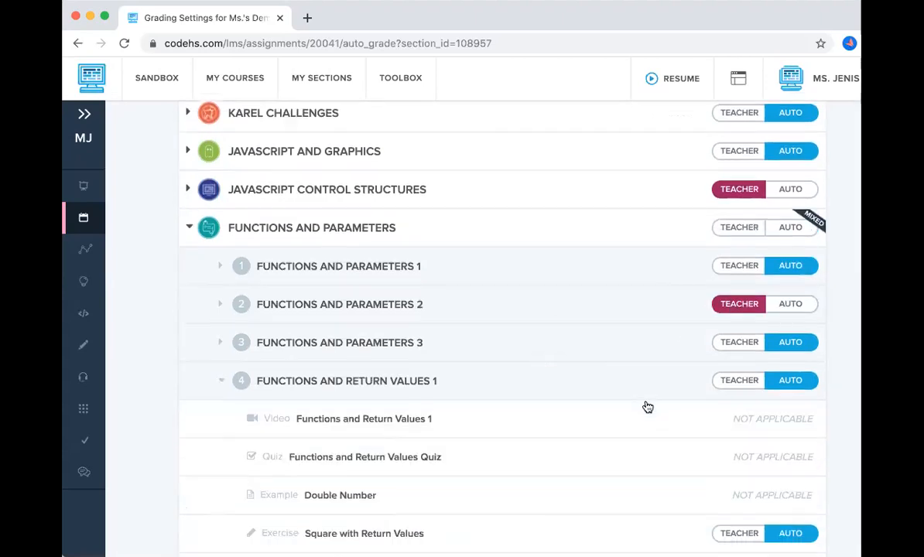
scroll("down", 3)
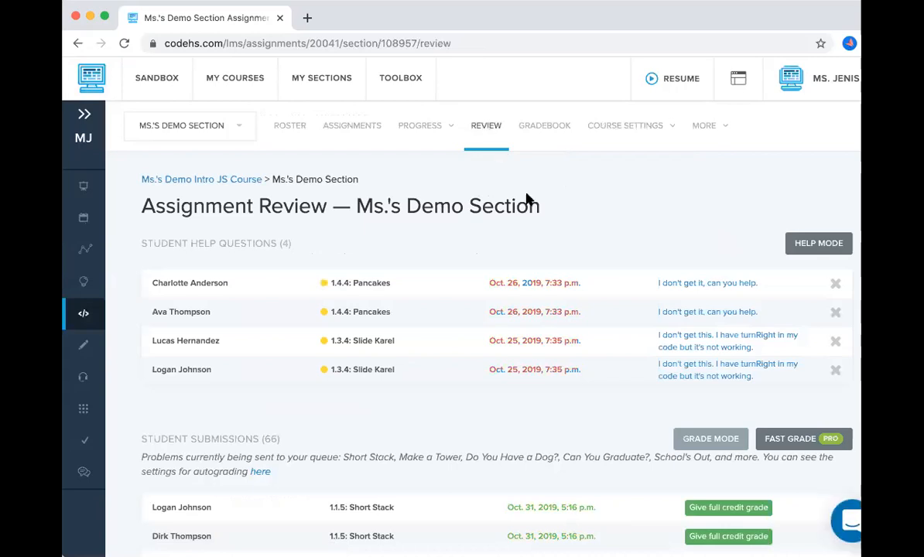
Scroll the Assignment Review page down to the list of 66 student submissions
scroll("down", 3)
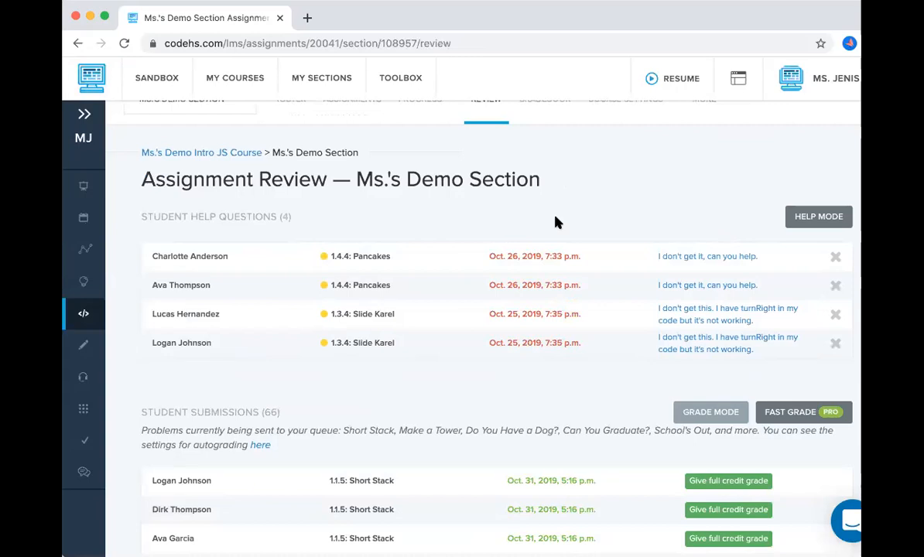
scroll("down", 3)
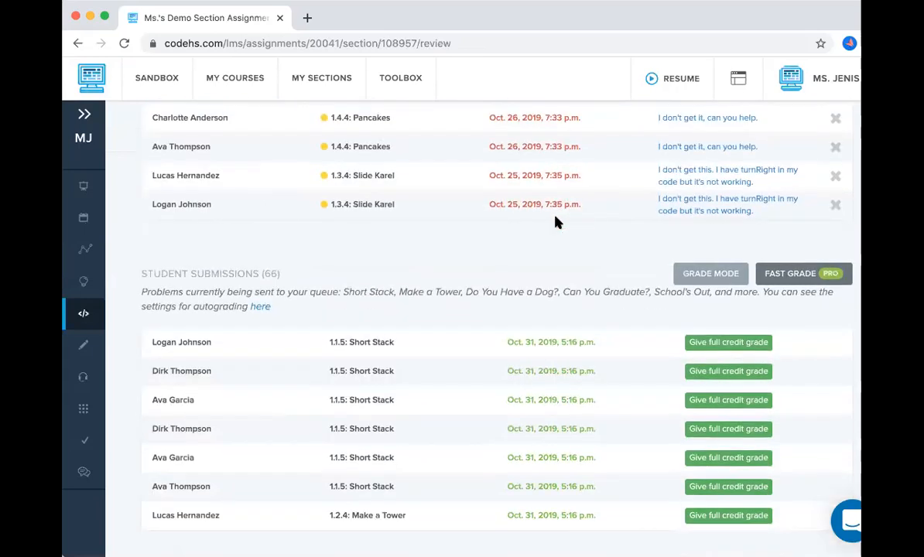
scroll("down", 3)
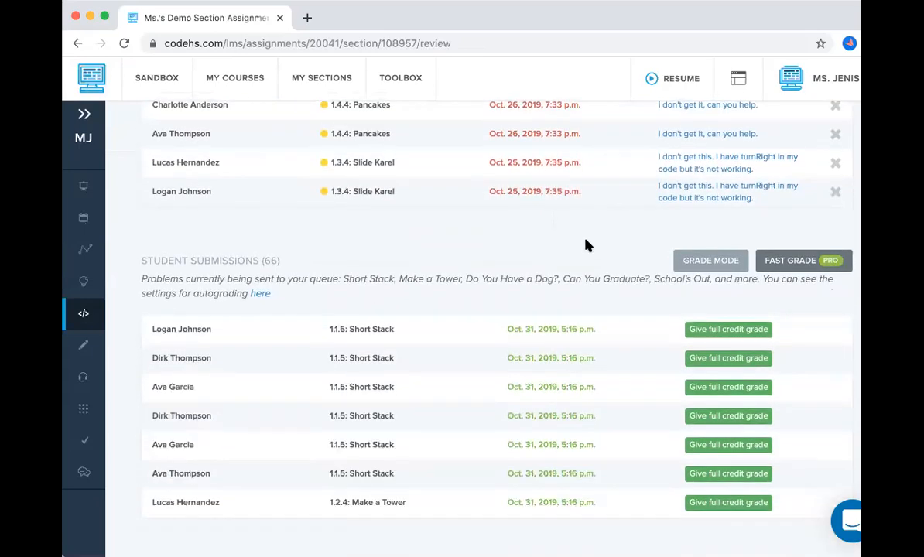
scroll("down", 3)
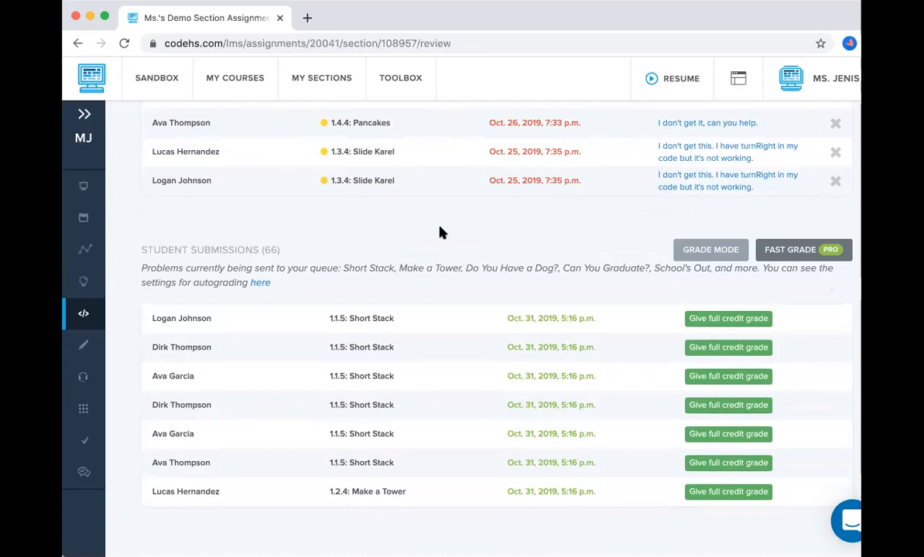
mouse_move(609, 250)
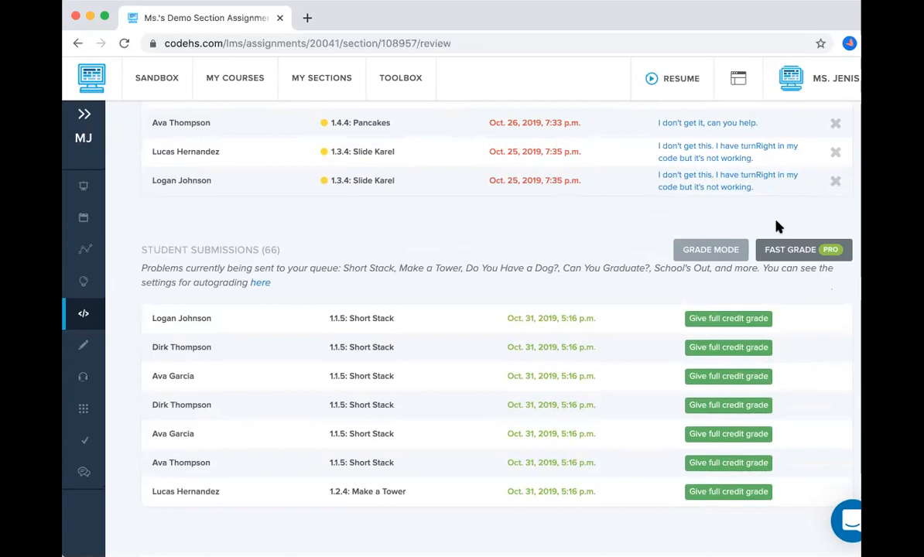
mouse_move(710, 250)
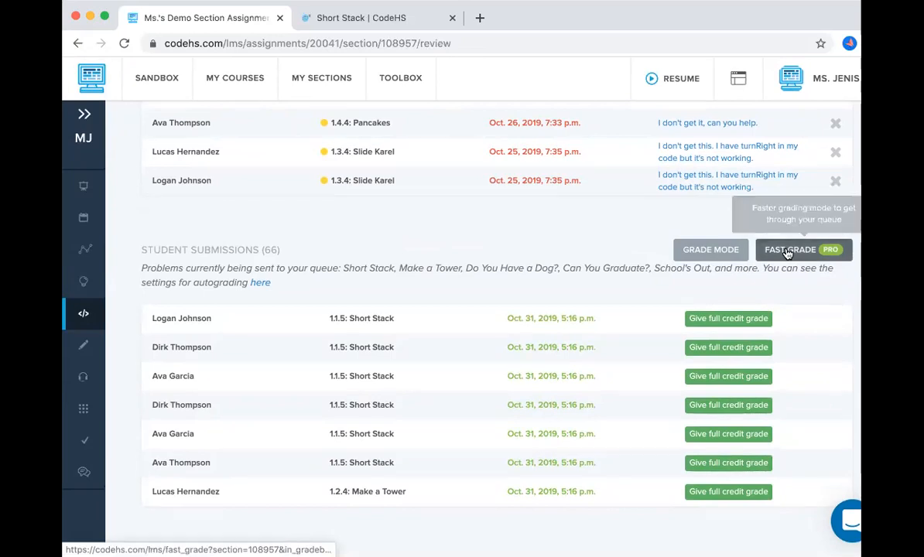
Start Fast Grade, run the Short Stack submission to its success message, and view its description
left_click(790, 250)
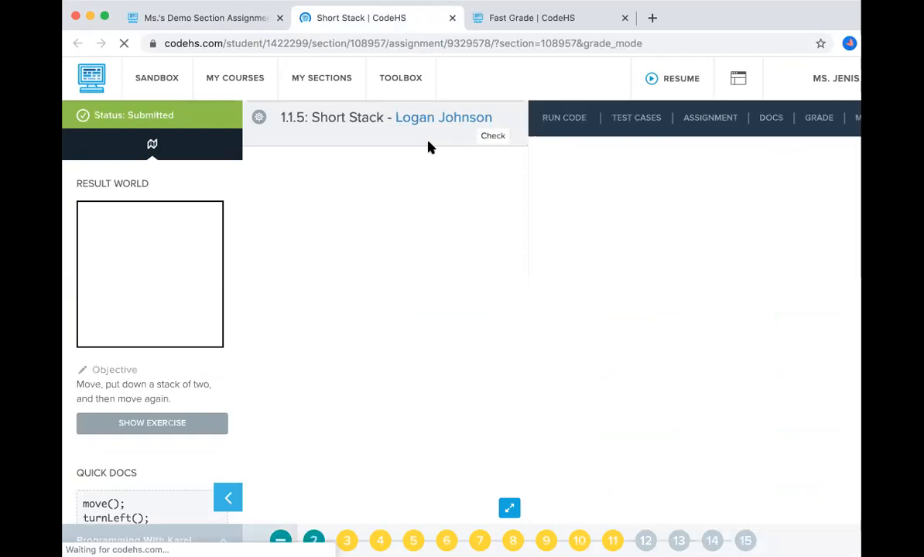
mouse_move(409, 195)
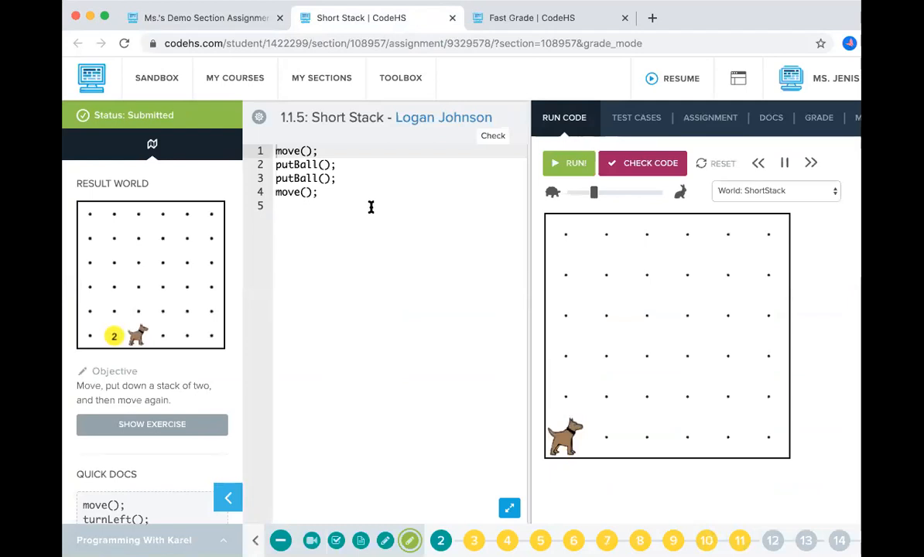
left_click(576, 163)
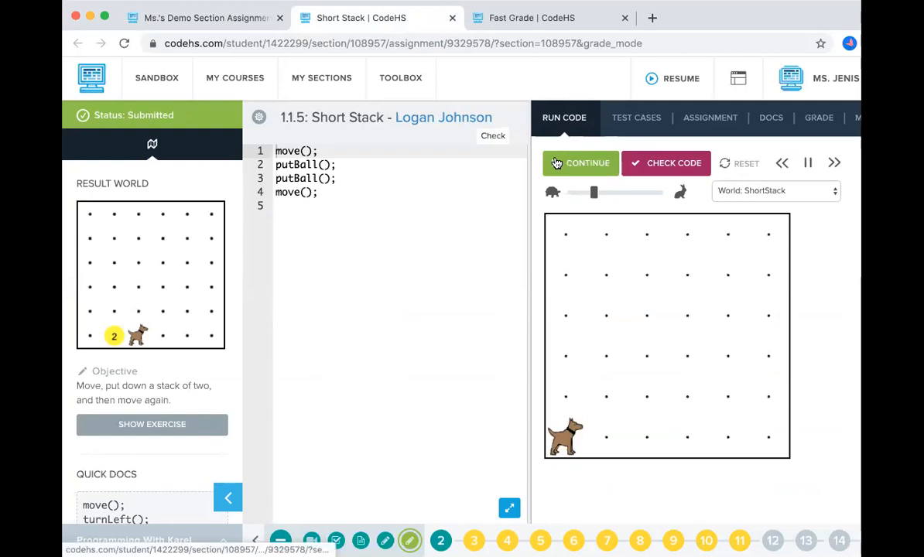
left_click(588, 163)
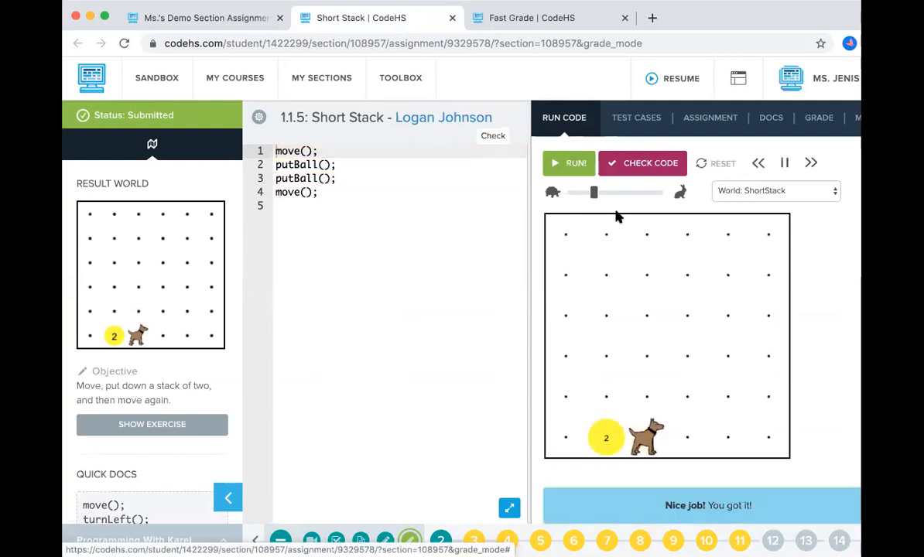
left_click(709, 118)
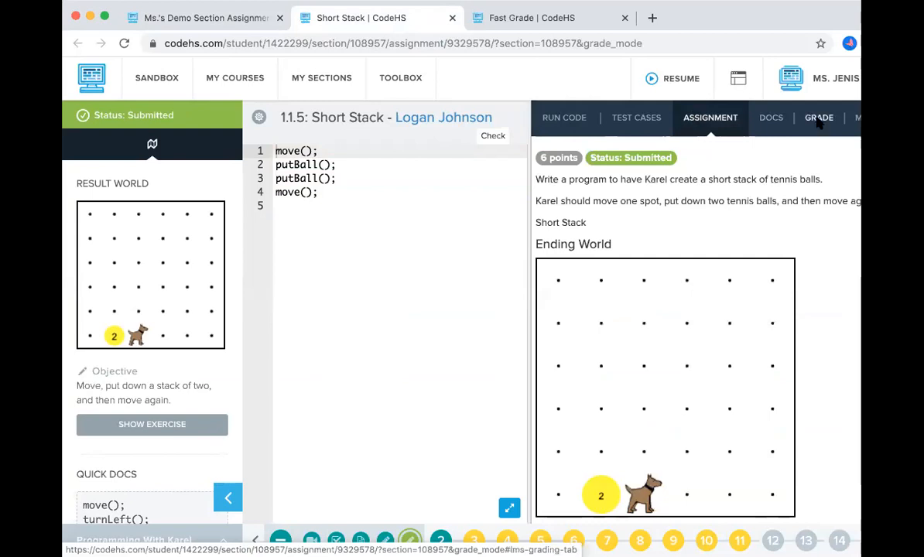
mouse_move(821, 89)
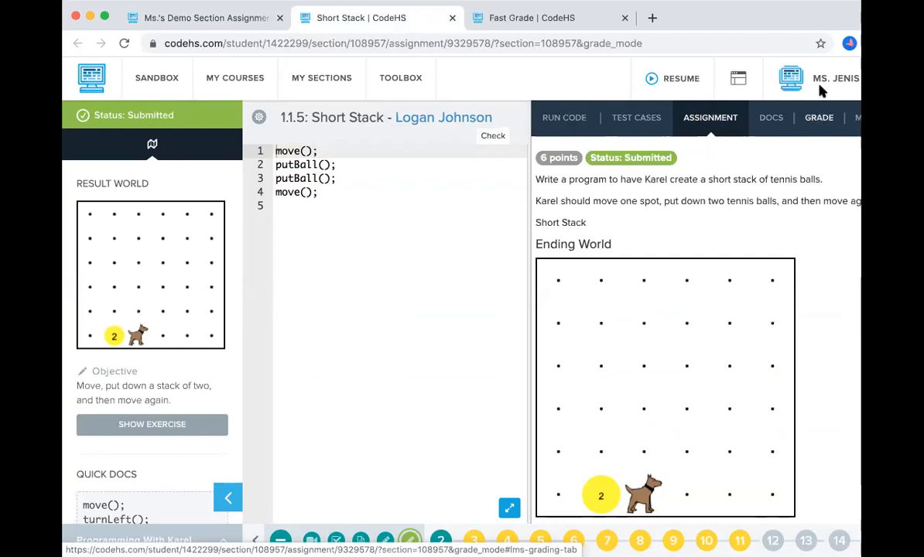
left_click(819, 117)
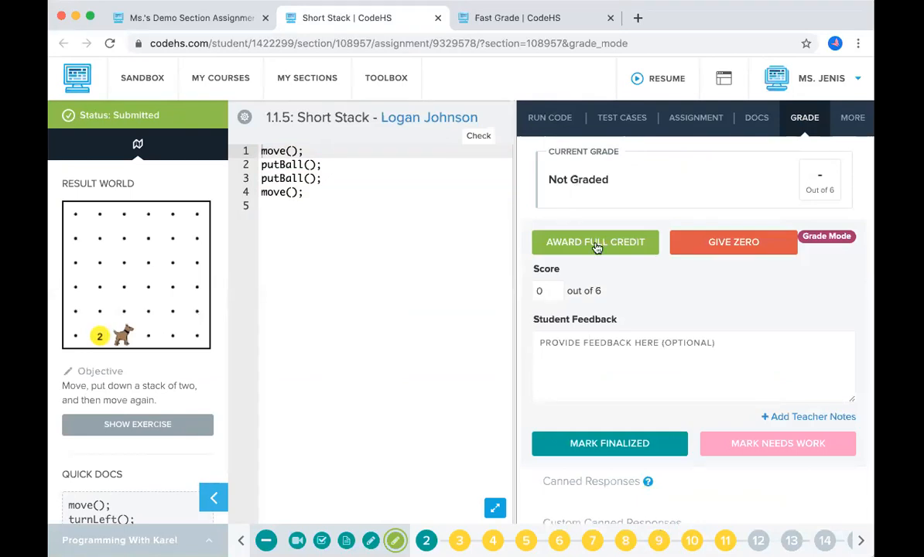
mouse_move(588, 250)
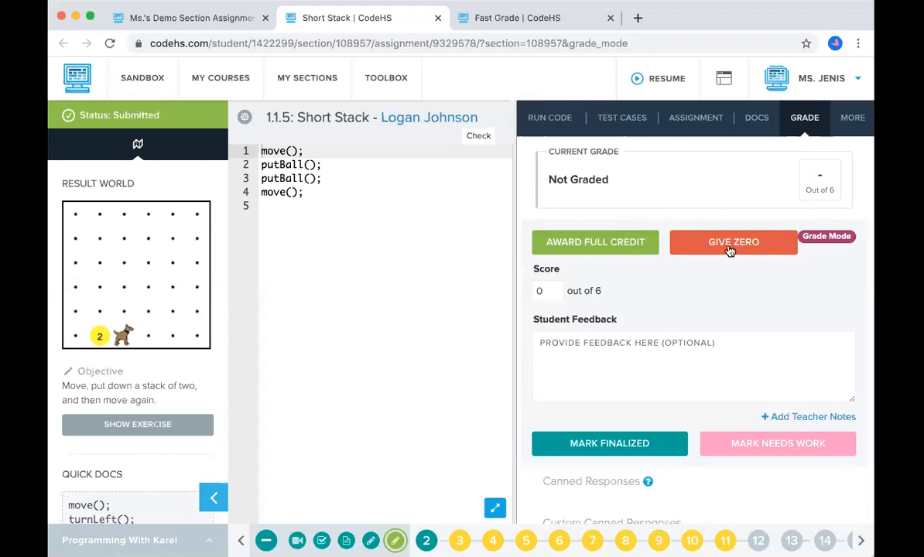
mouse_move(734, 242)
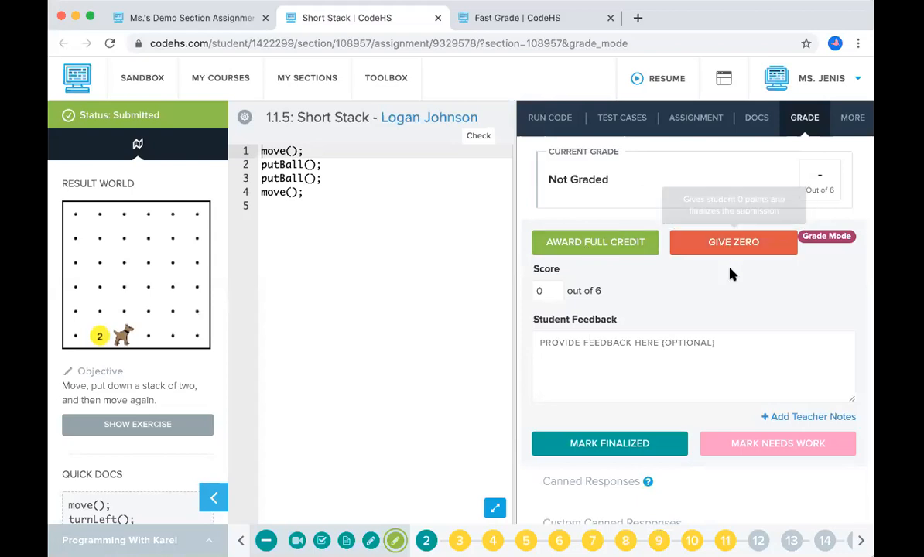
scroll("down", 3)
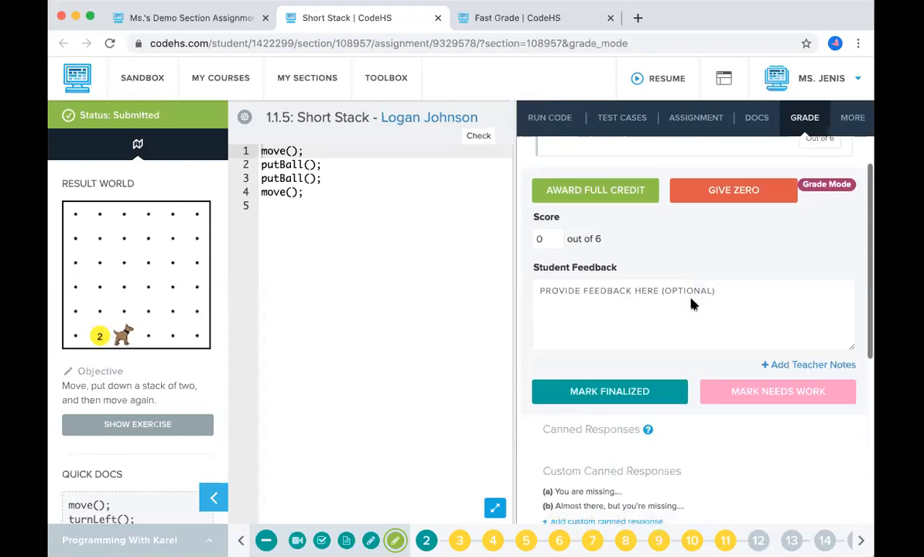
scroll("down", 3)
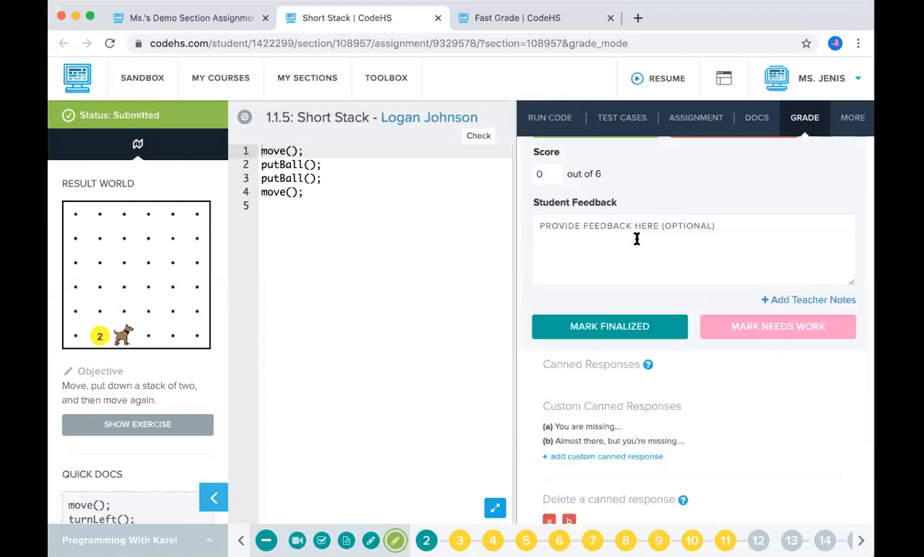
left_click(540, 173)
type("4")
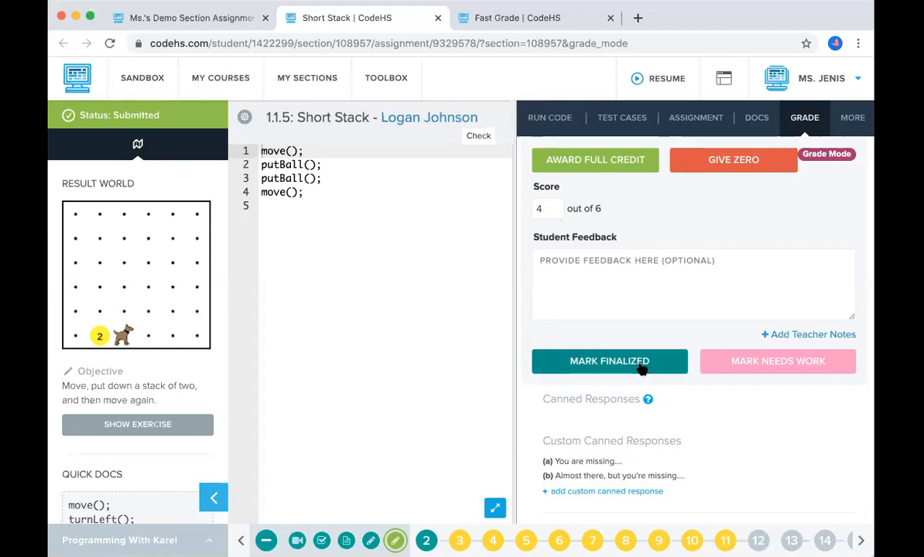
mouse_move(726, 404)
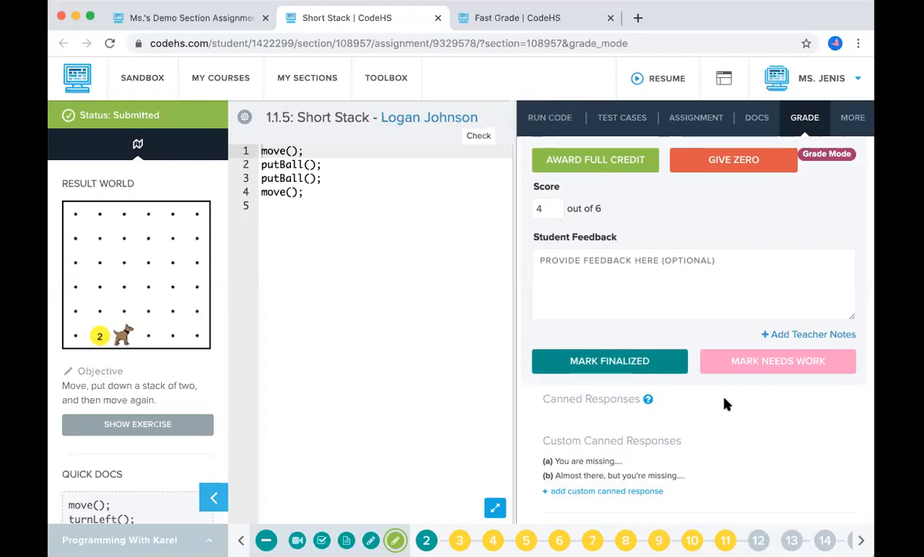
mouse_move(777, 360)
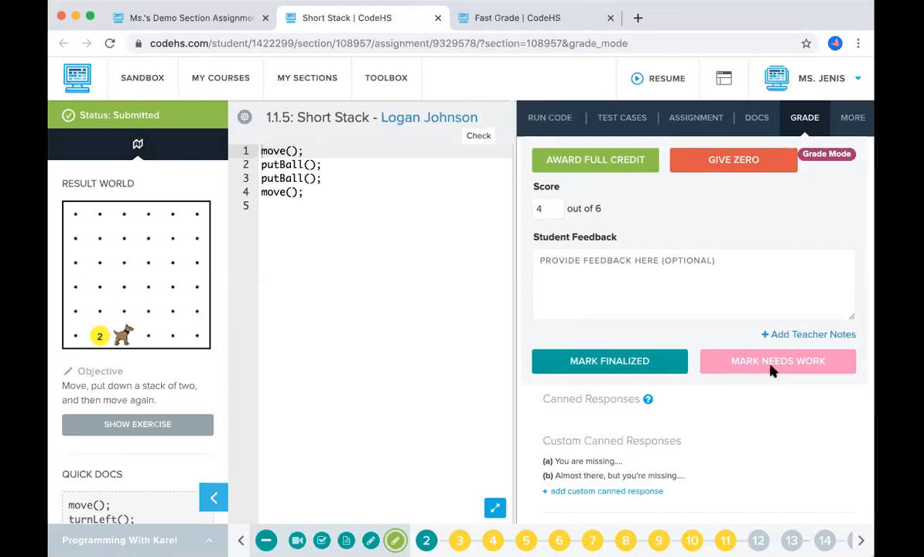
mouse_move(749, 368)
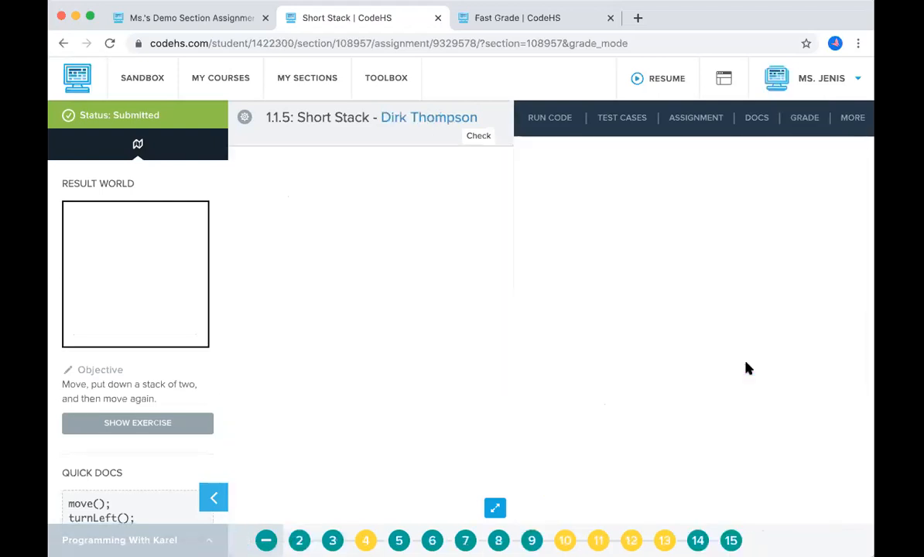
Open the submission's grading panel and More tools, then return to the Fast Grade page
left_click(550, 118)
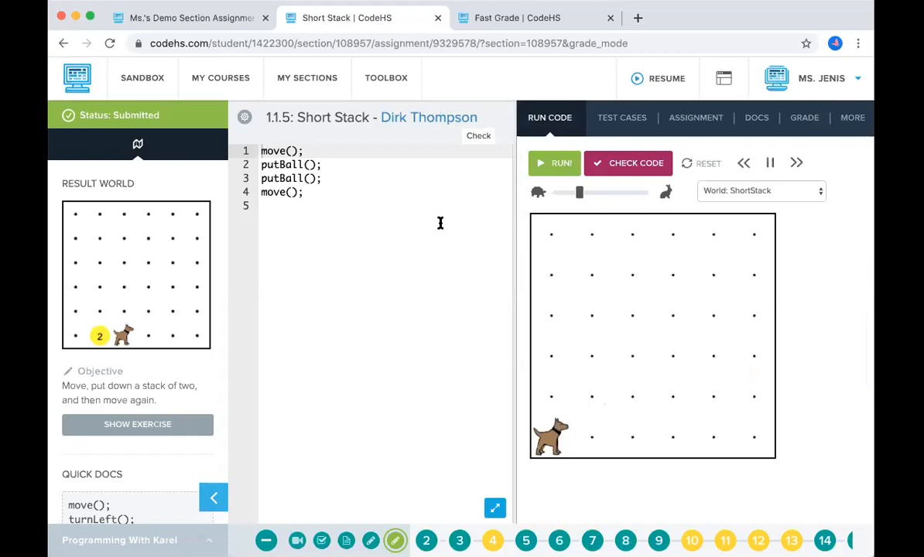
mouse_move(820, 127)
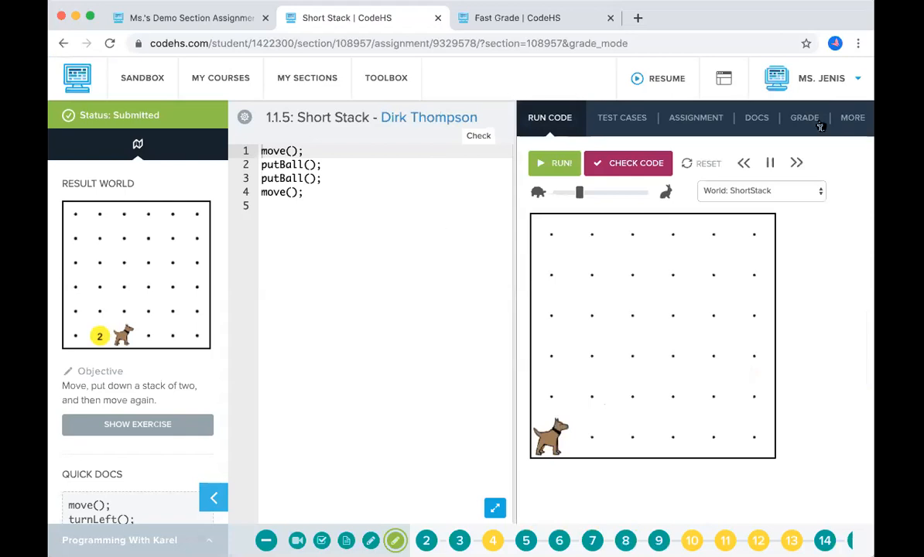
left_click(805, 117)
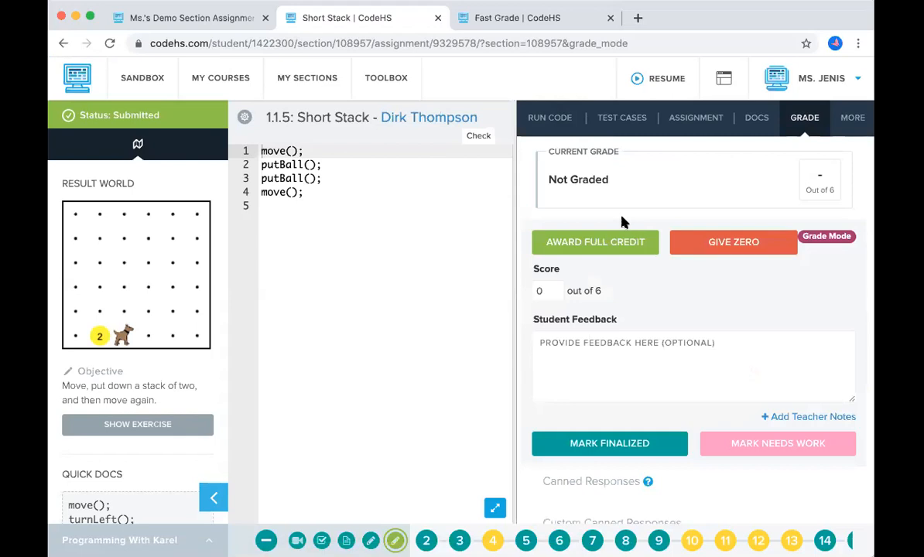
mouse_move(793, 158)
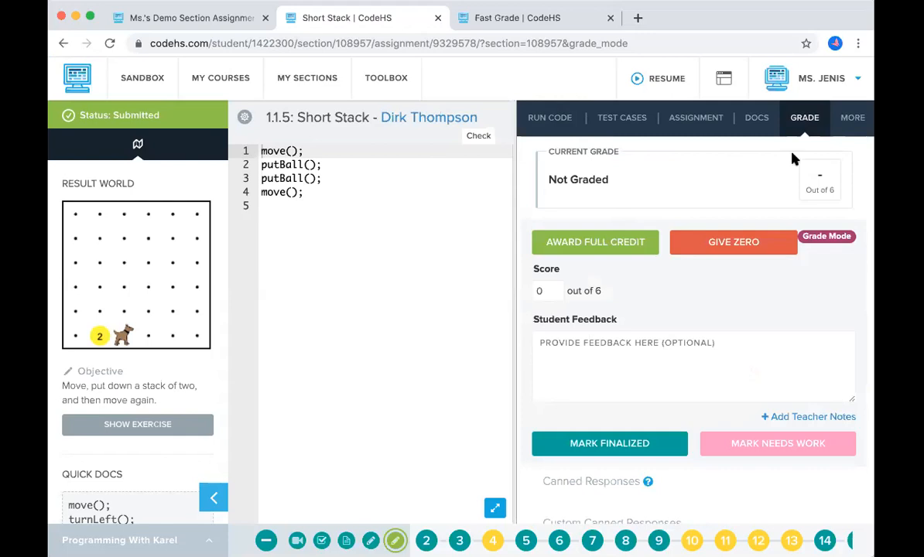
left_click(851, 118)
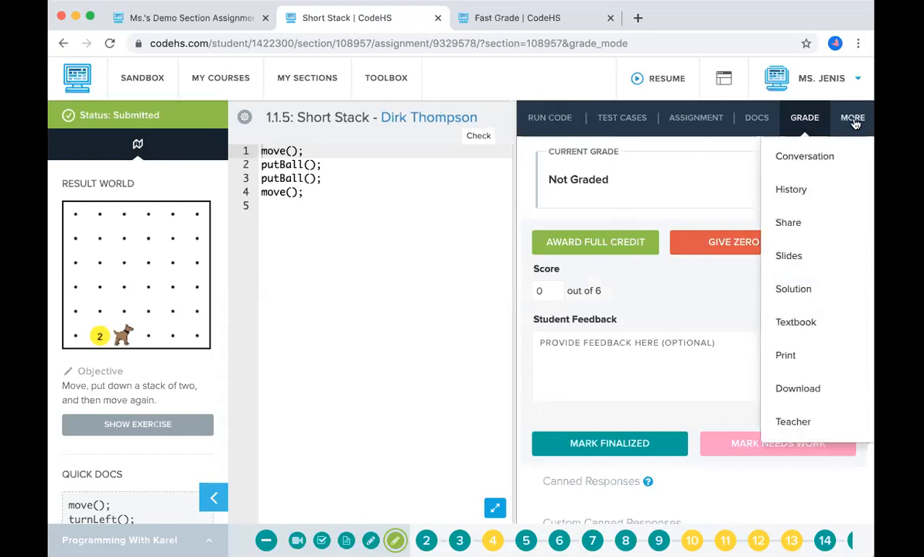
mouse_move(805, 156)
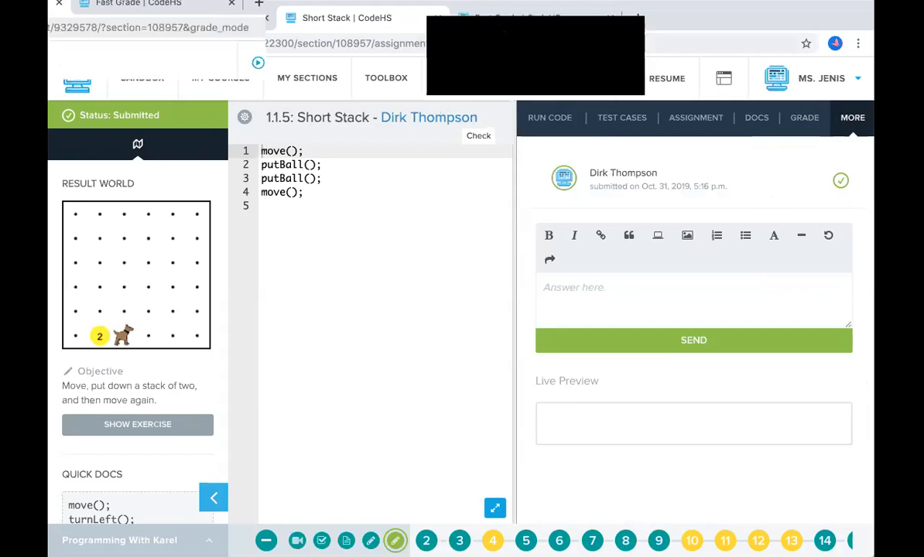
left_click(534, 17)
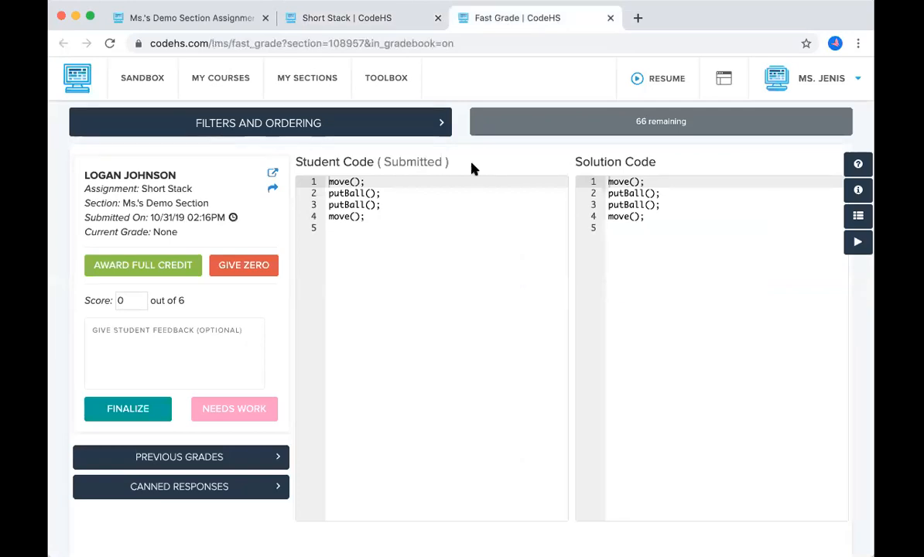
mouse_move(406, 232)
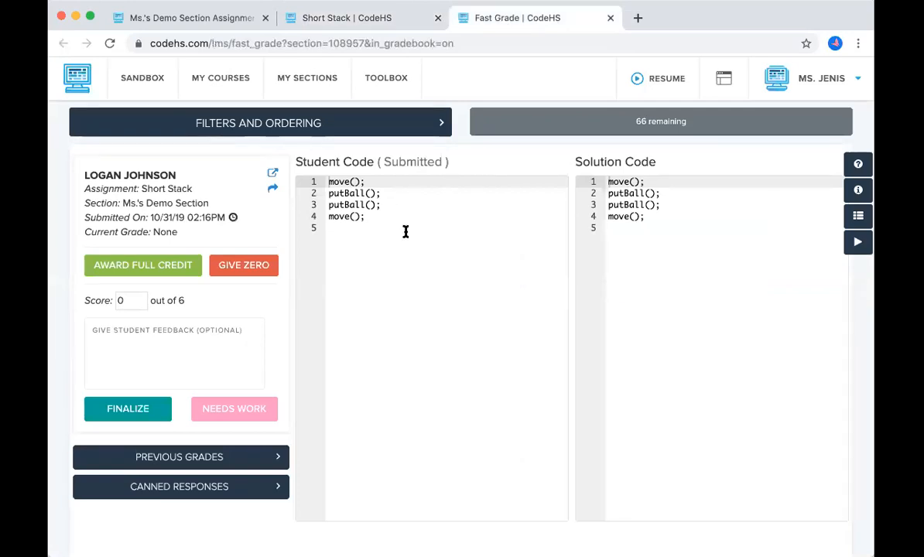
mouse_move(693, 236)
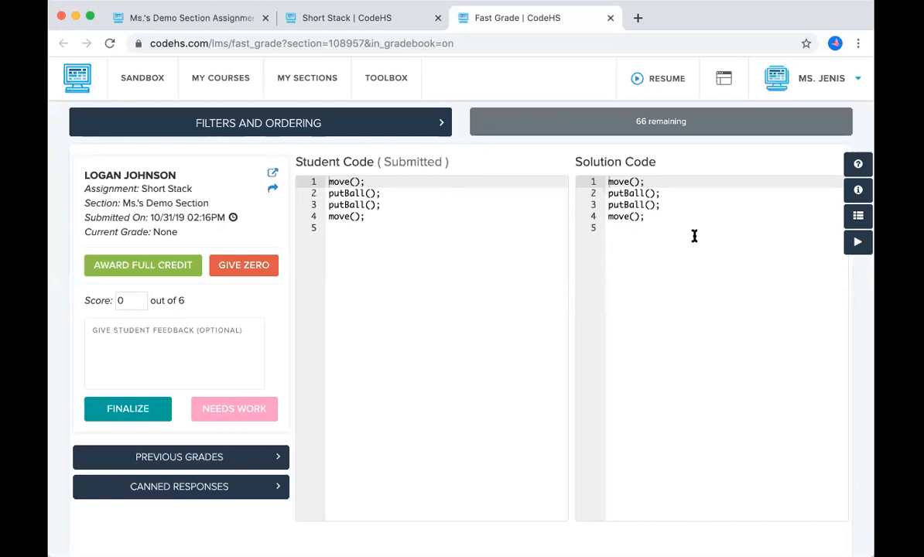
mouse_move(661, 271)
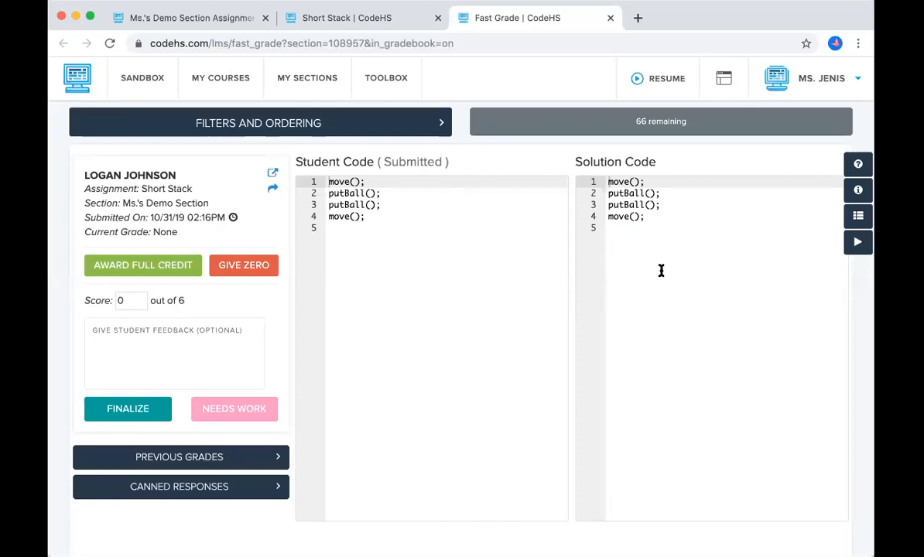
mouse_move(225, 303)
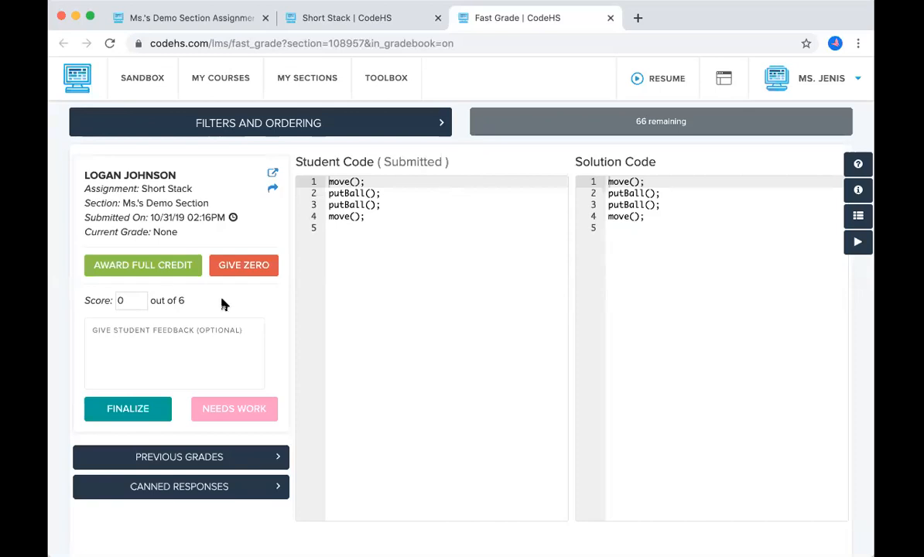
mouse_move(183, 297)
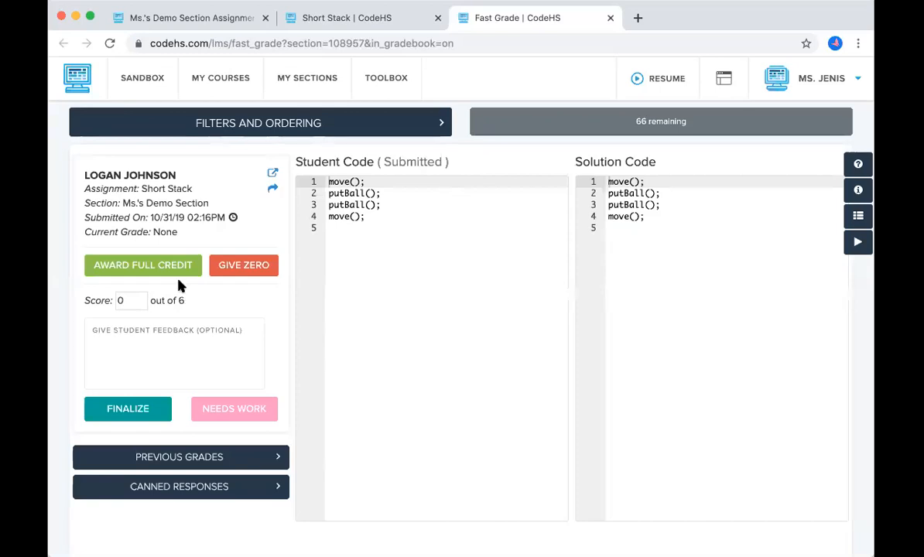
mouse_move(142, 264)
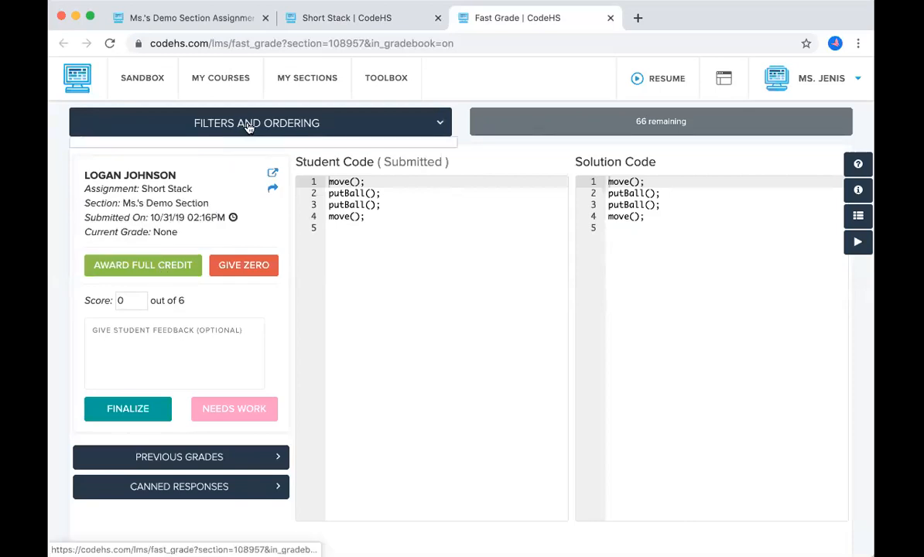
Filter Fast Grade to the Short Stack assignment, leaving submission status unchanged
left_click(257, 122)
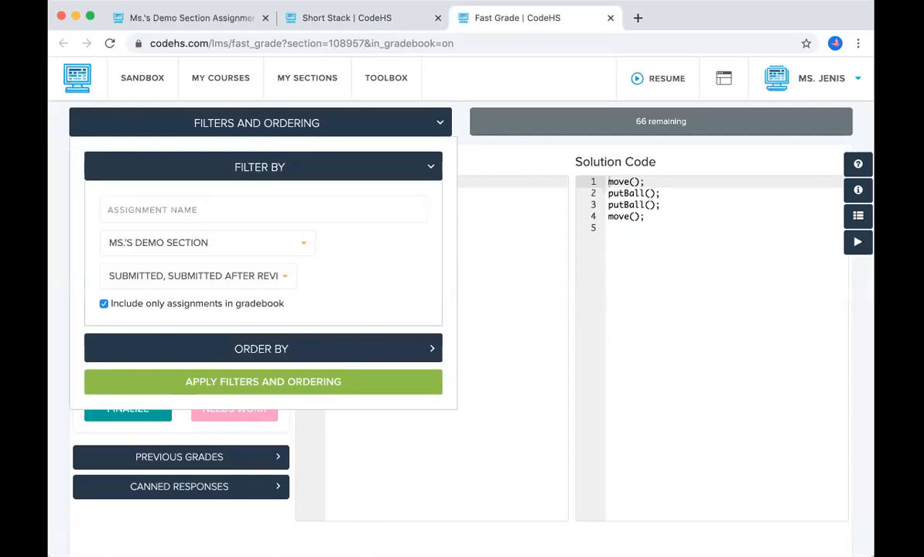
type("short")
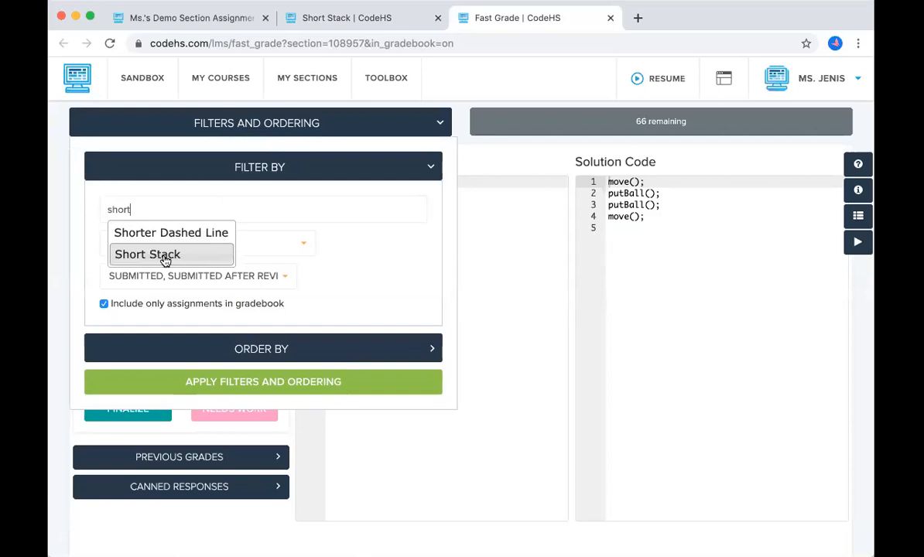
left_click(147, 254)
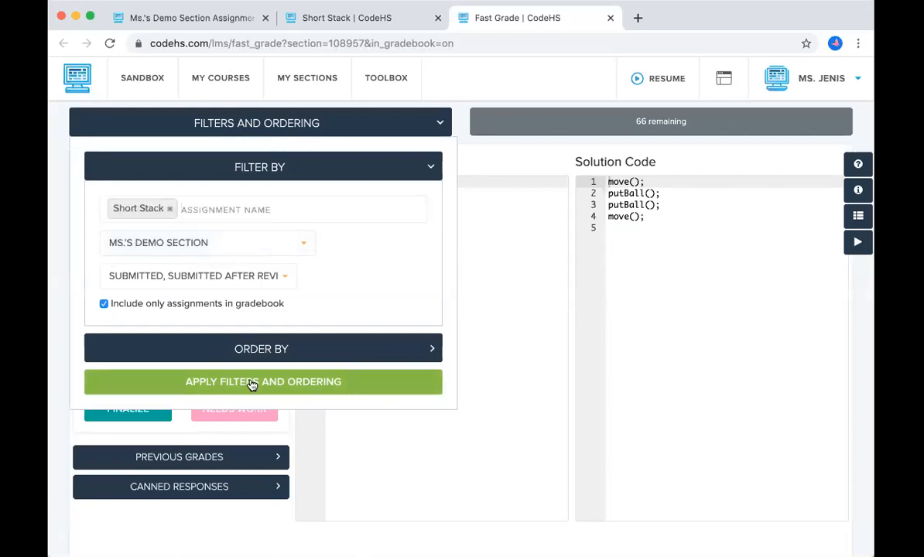
left_click(207, 243)
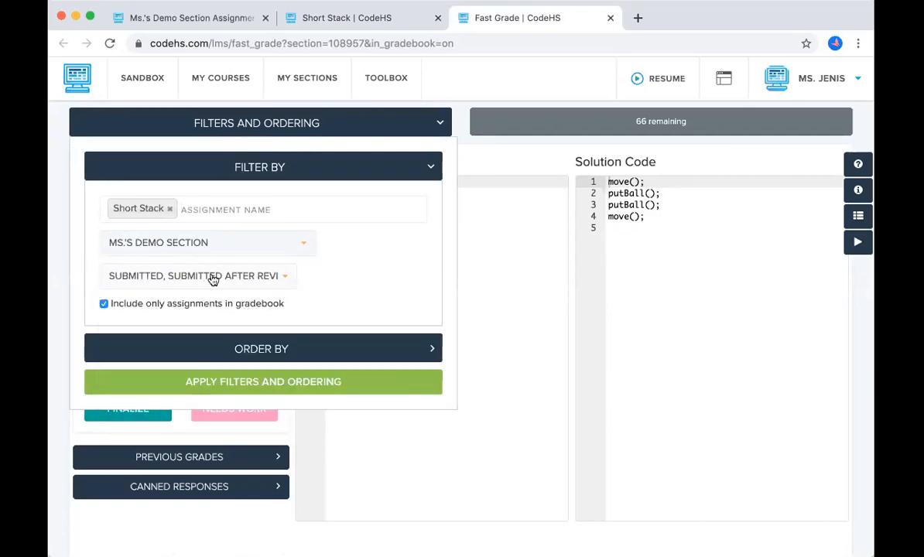
left_click(199, 276)
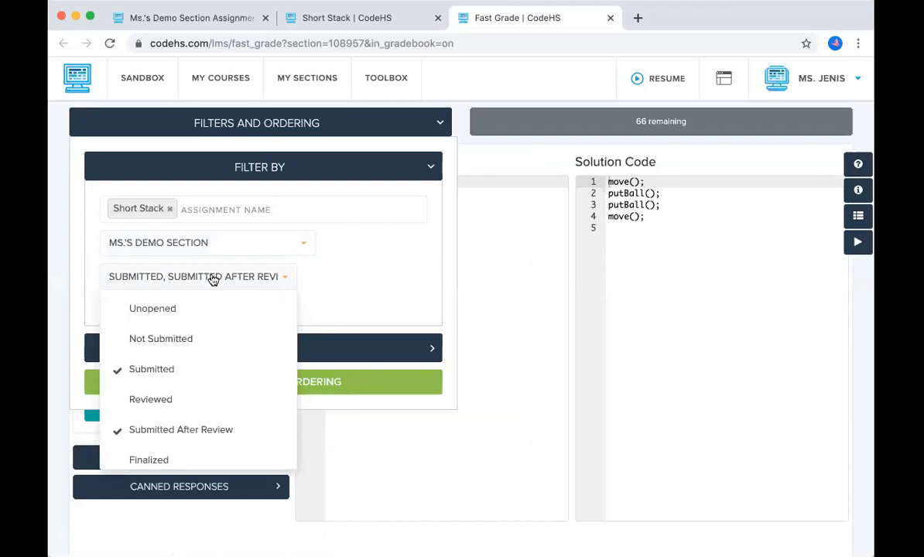
left_click(198, 275)
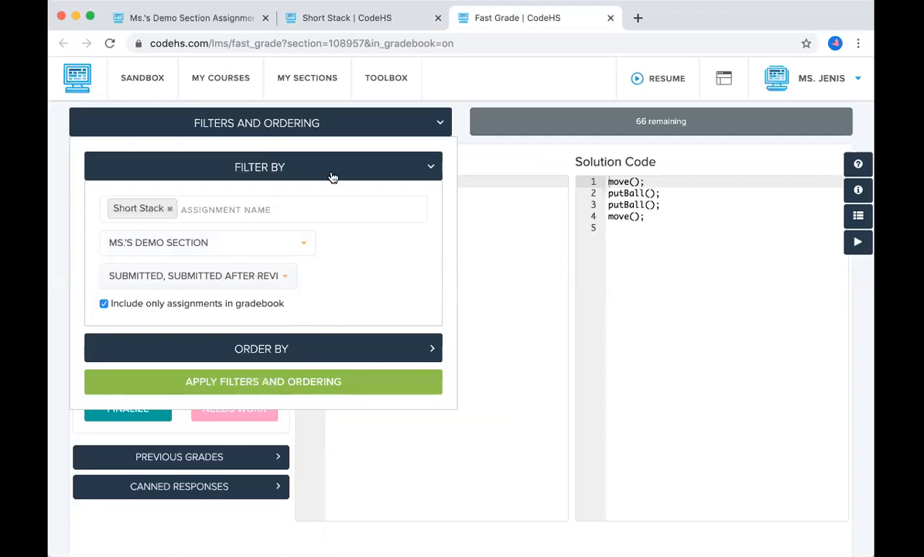
left_click(260, 167)
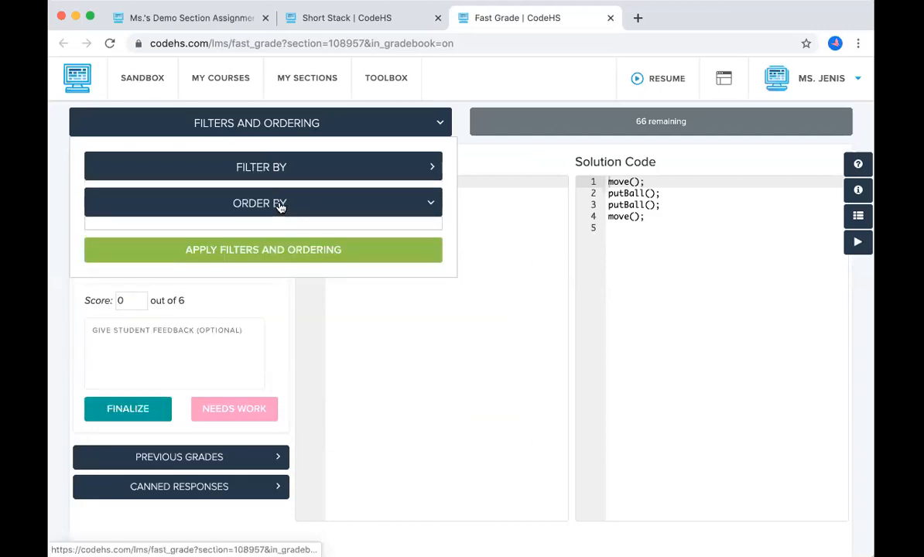
Order submissions by Last Name A–Z and apply the filters and ordering
left_click(263, 202)
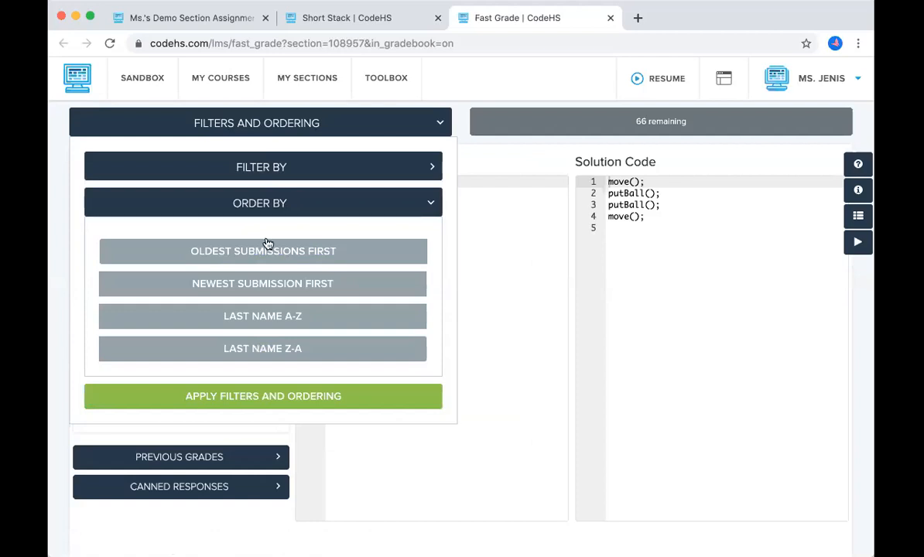
mouse_move(319, 259)
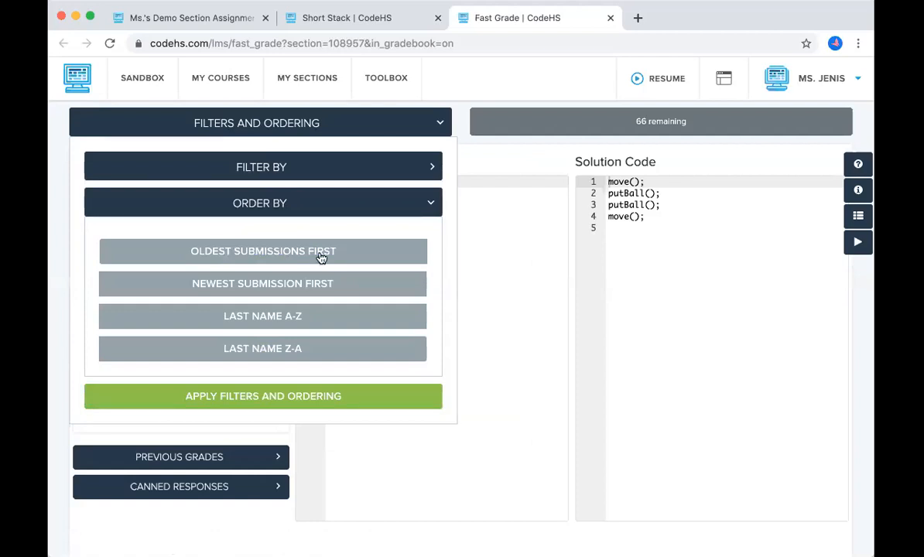
mouse_move(286, 326)
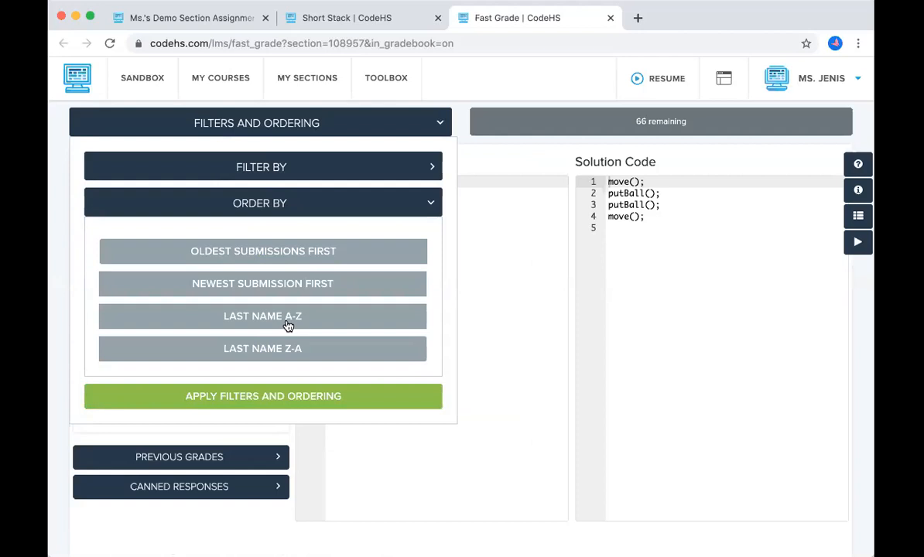
mouse_move(306, 203)
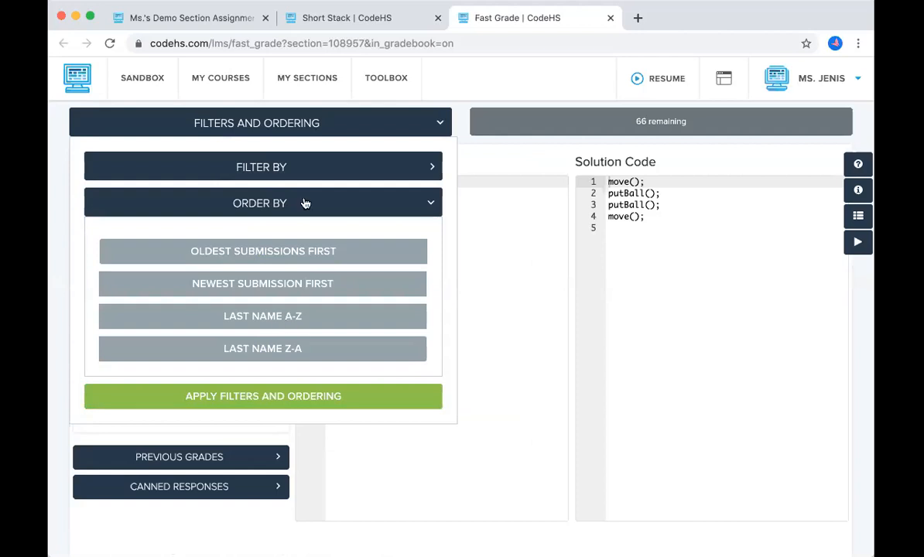
left_click(263, 396)
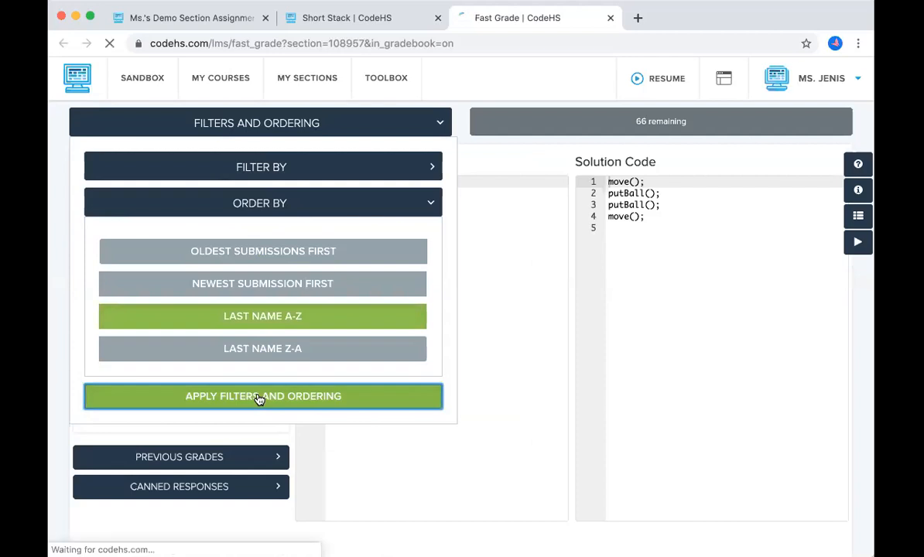
left_click(263, 396)
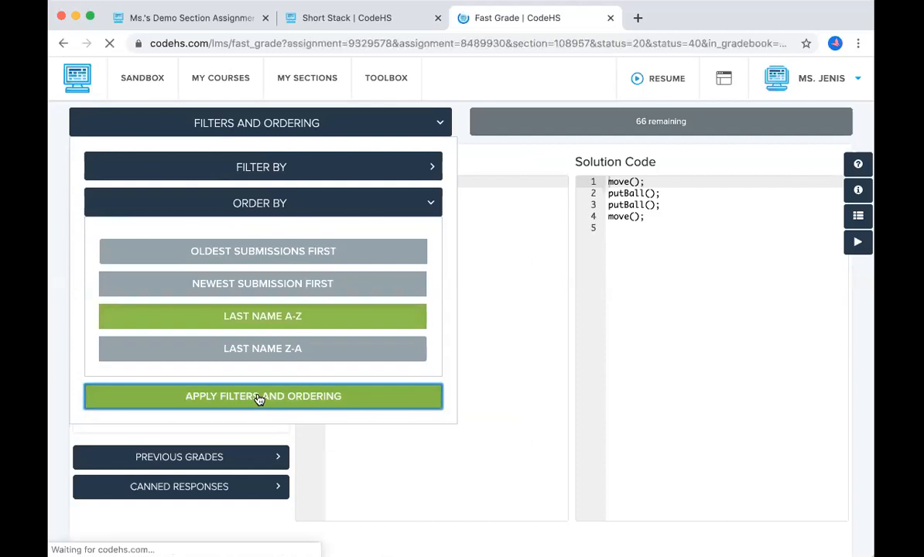
left_click(263, 396)
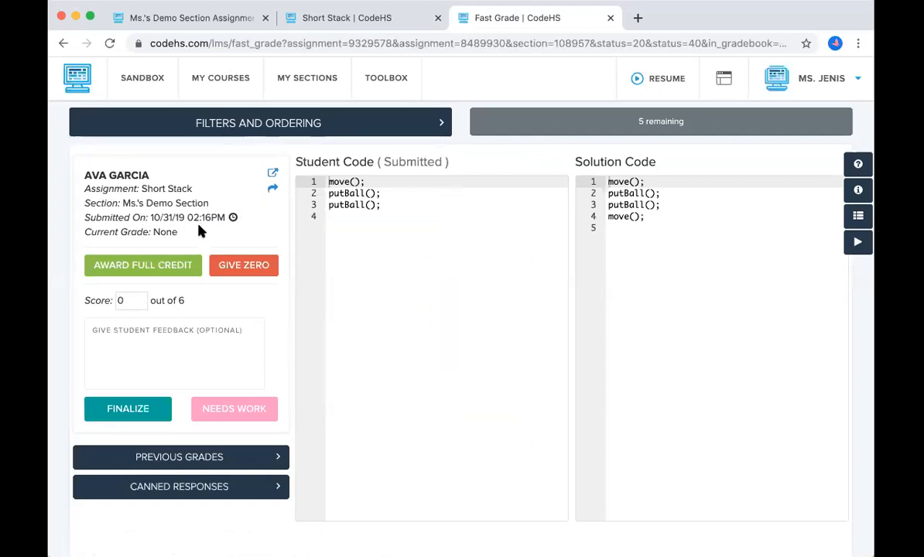
left_click(244, 264)
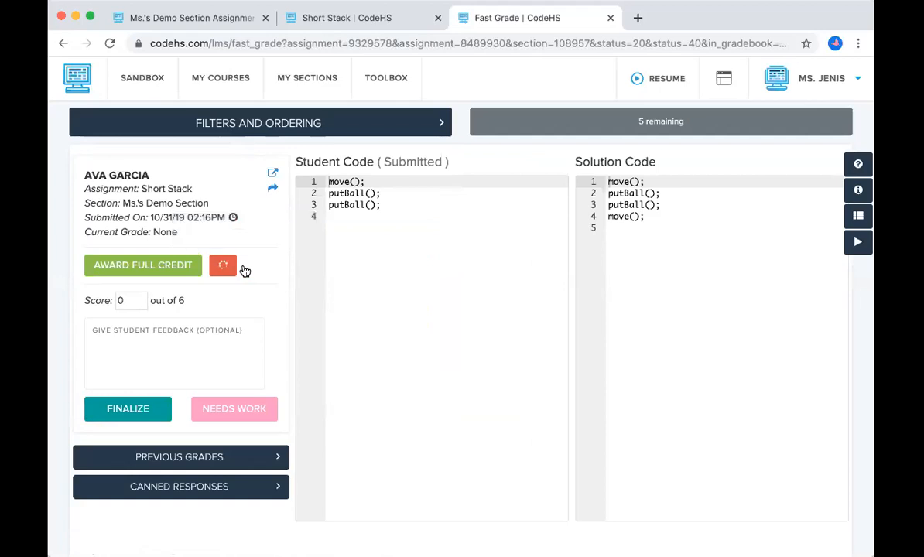
left_click(223, 264)
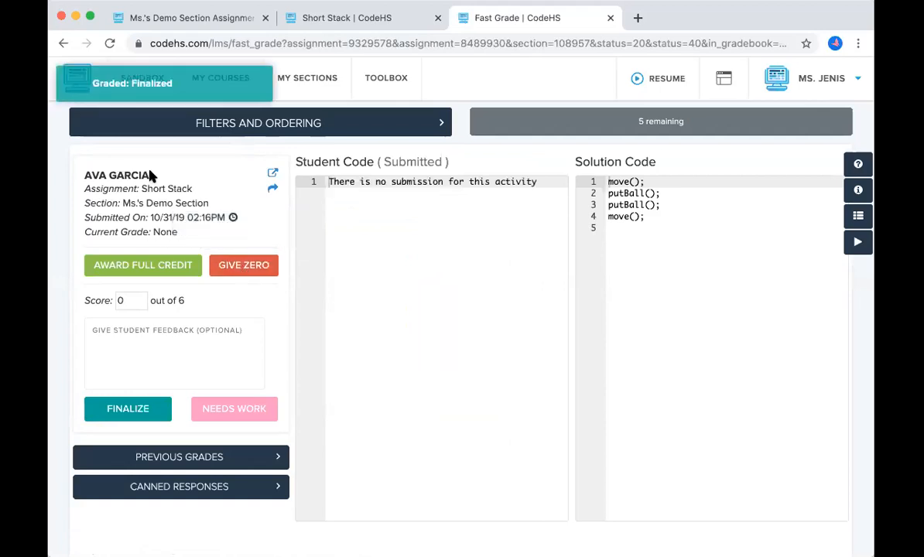
mouse_move(272, 167)
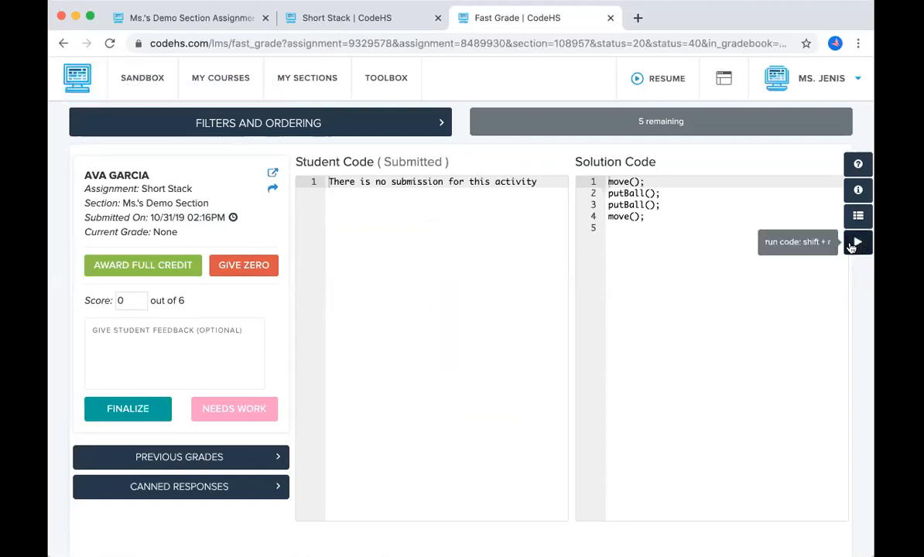
left_click(858, 242)
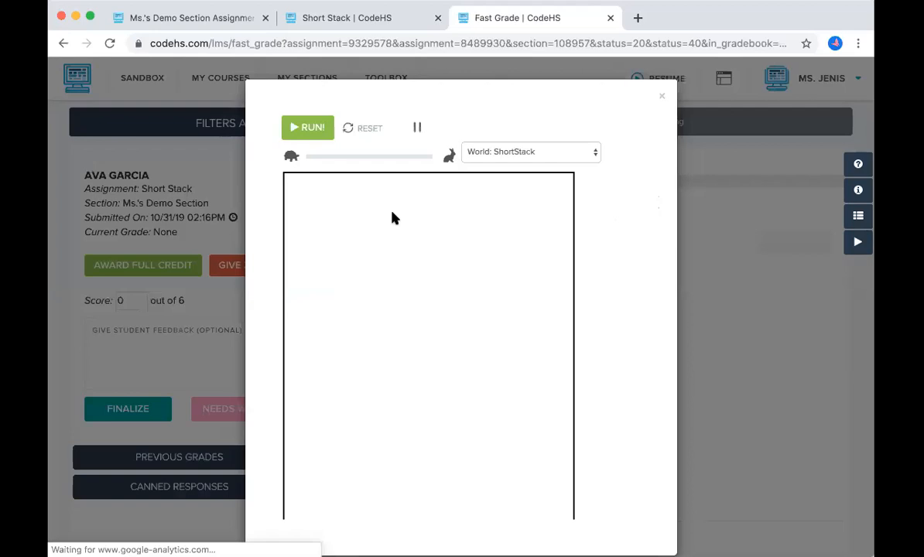
left_click(307, 127)
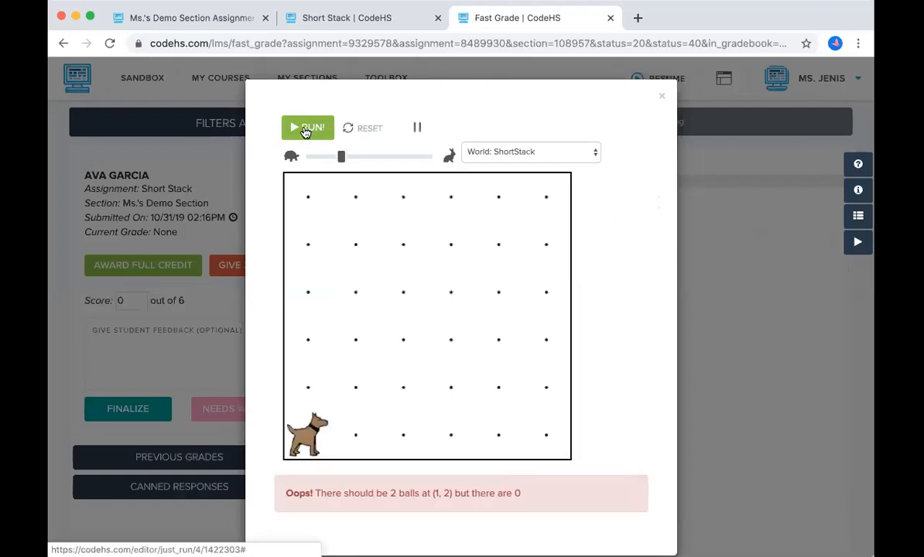
mouse_move(307, 154)
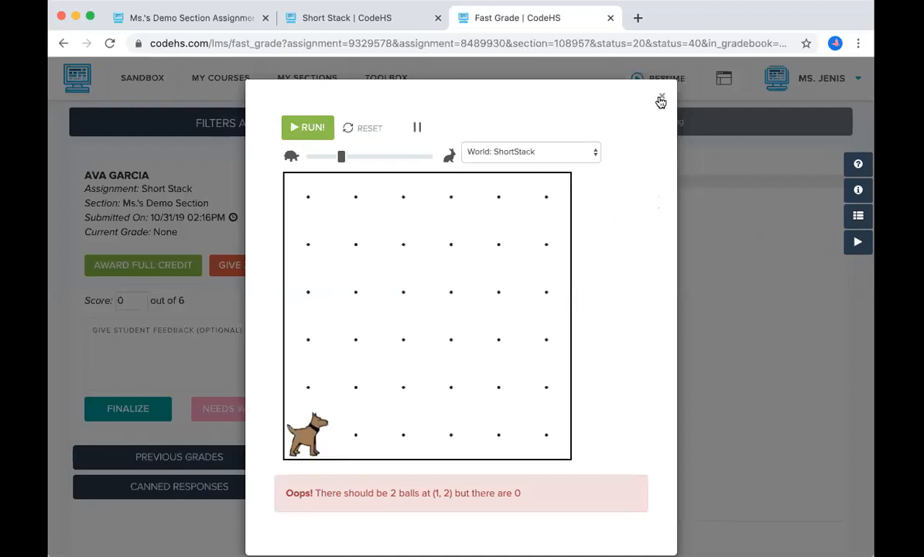
Close the failed run, view the problem description, and return to Assignment Review
left_click(661, 100)
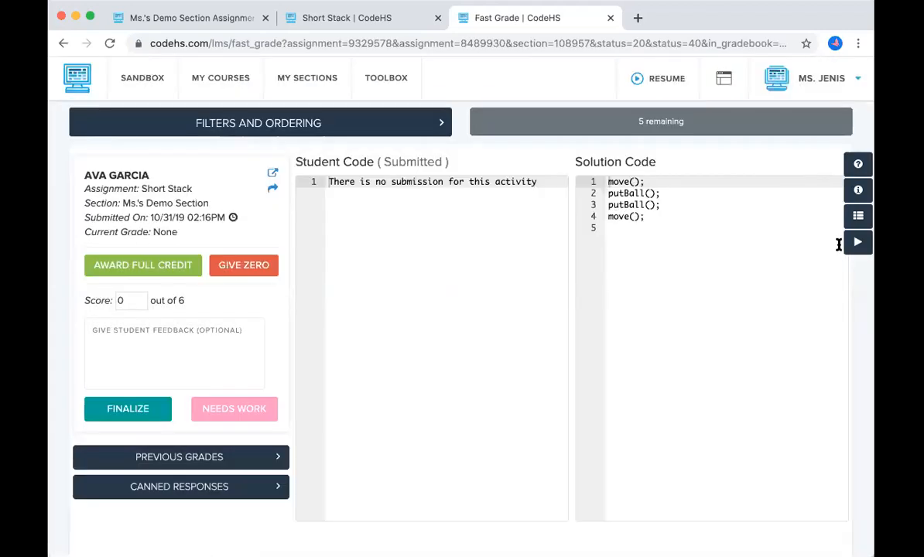
mouse_move(857, 190)
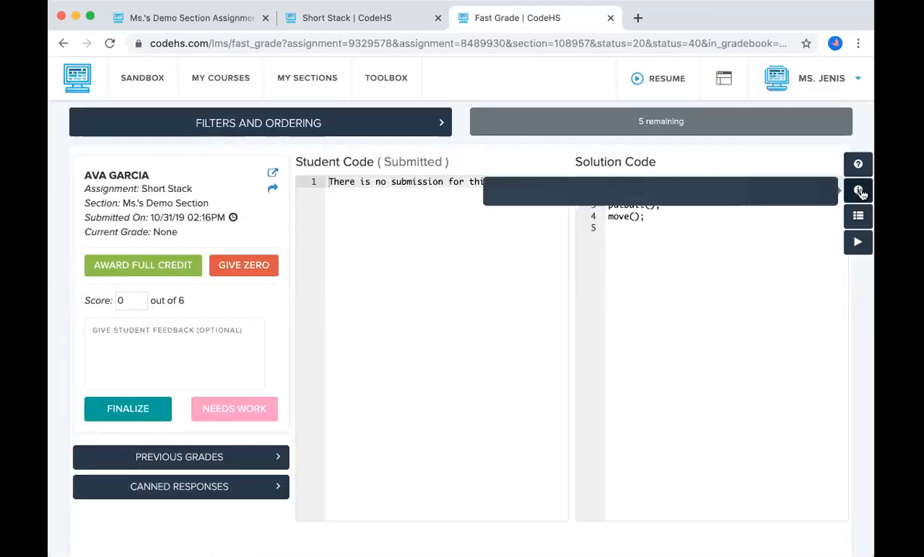
left_click(858, 190)
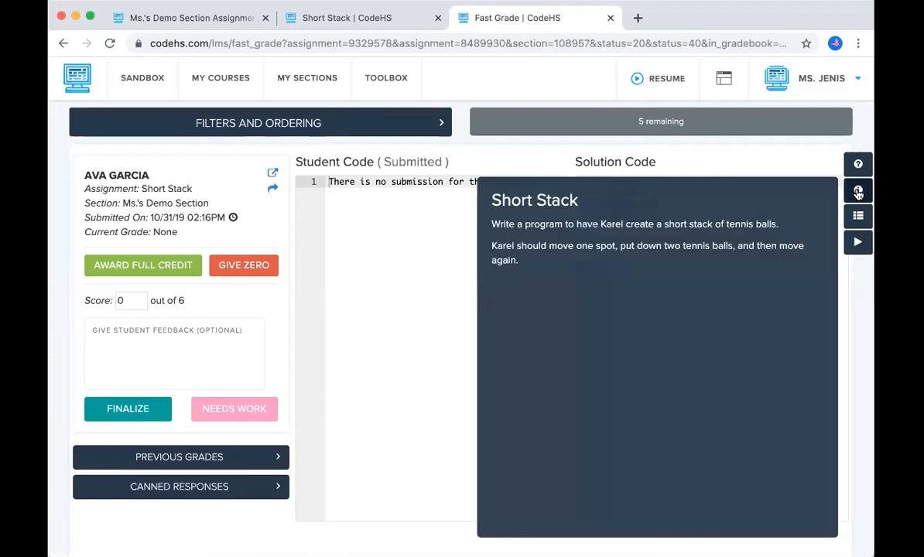
left_click(857, 192)
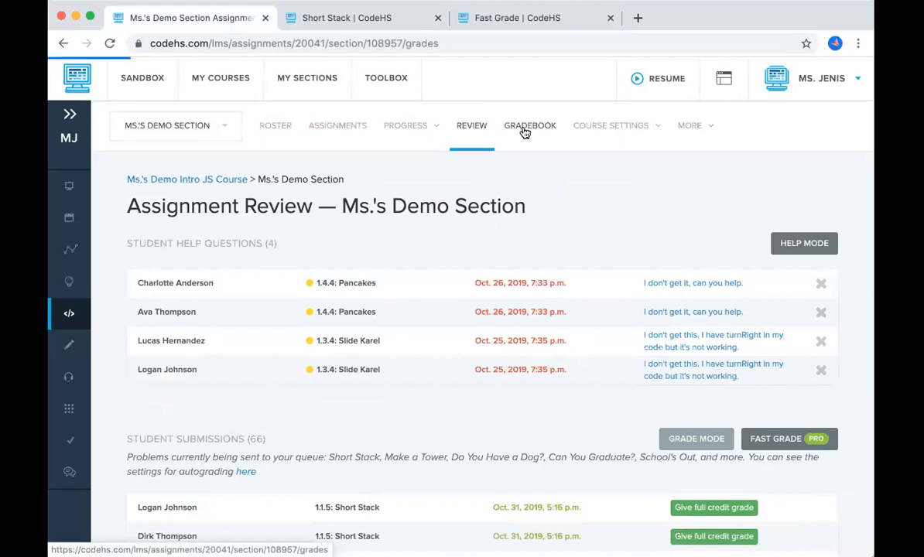
Open the section's Gradebook for Programming with Karel and check the Module dropdown unchanged
left_click(529, 125)
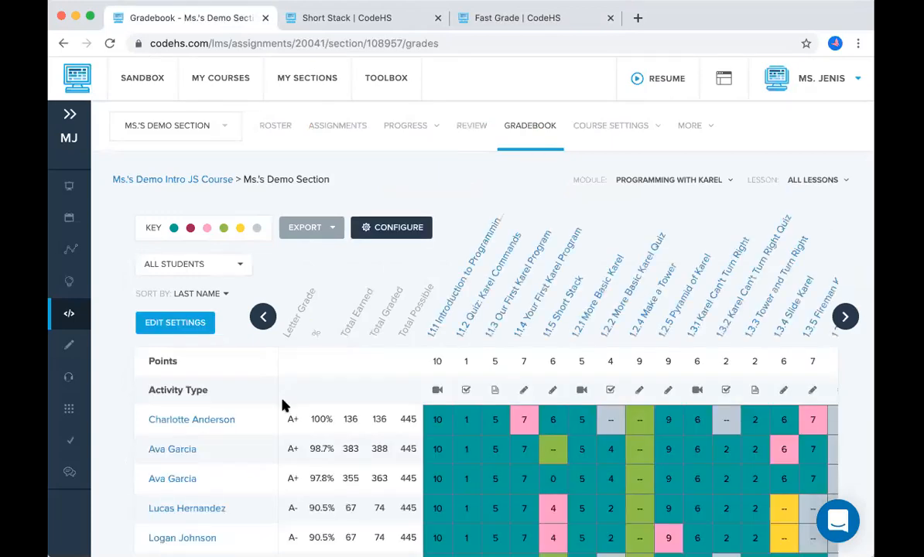
scroll("down", 3)
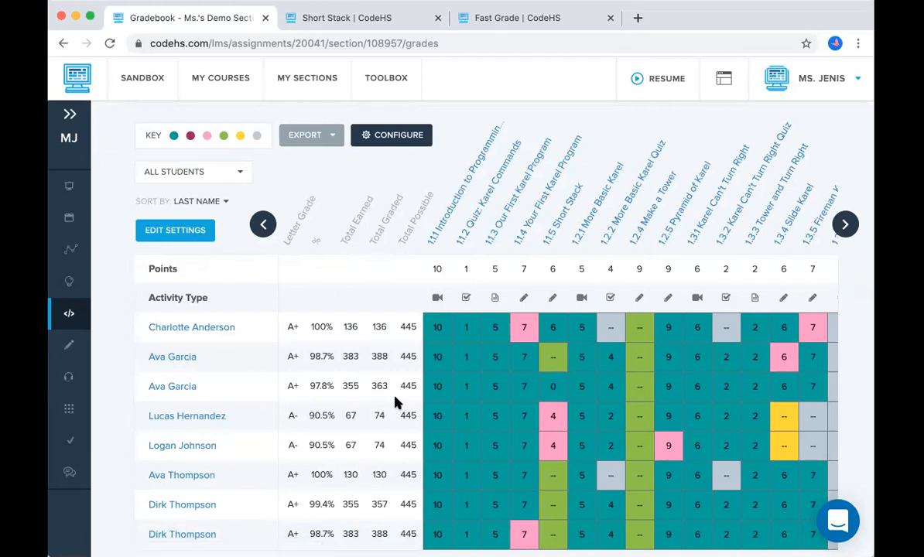
mouse_move(259, 147)
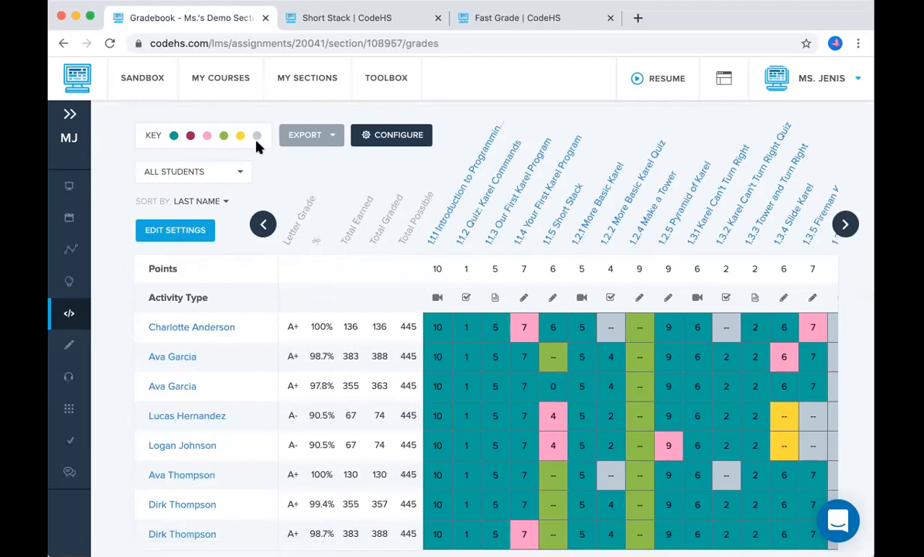
mouse_move(257, 143)
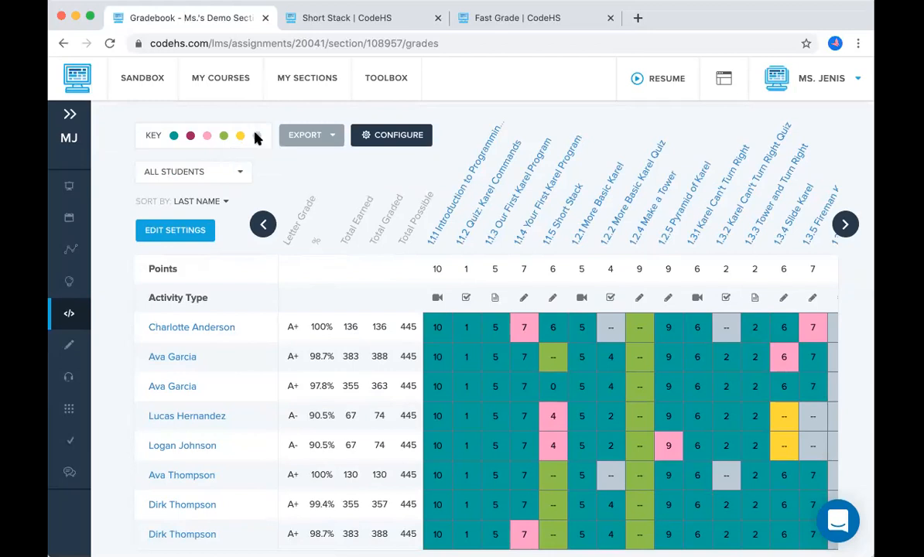
mouse_move(257, 136)
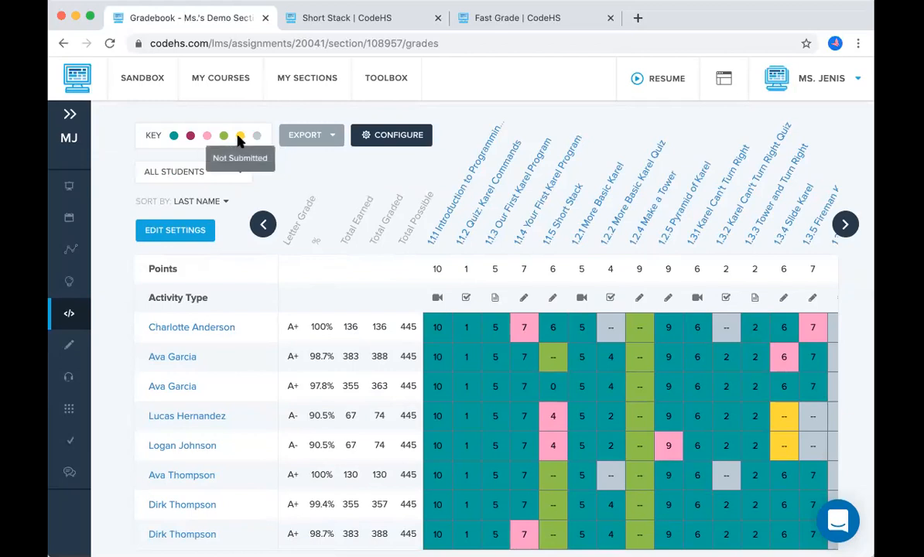
mouse_move(240, 136)
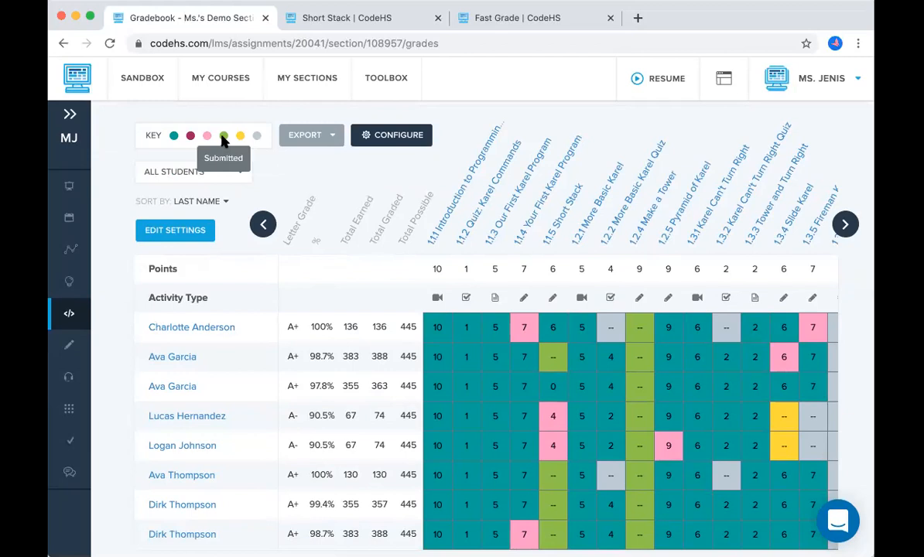
mouse_move(650, 235)
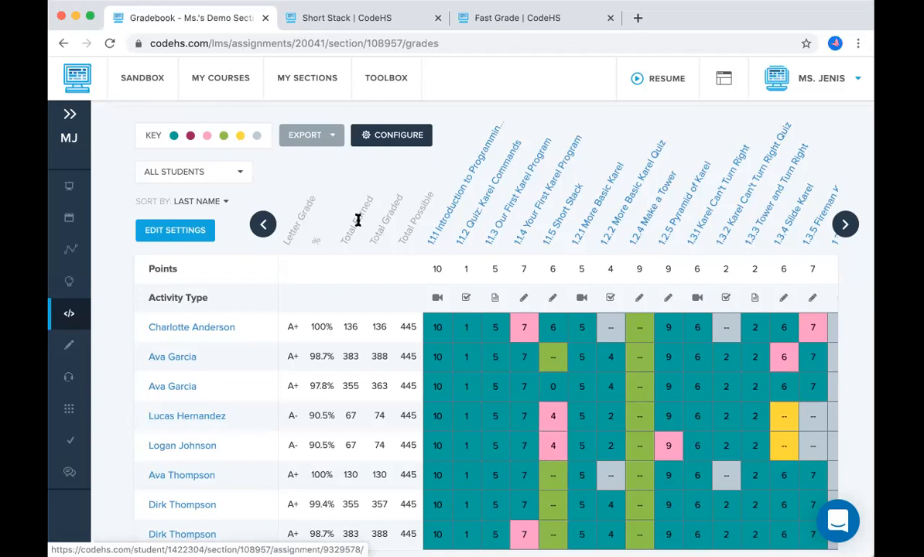
mouse_move(207, 136)
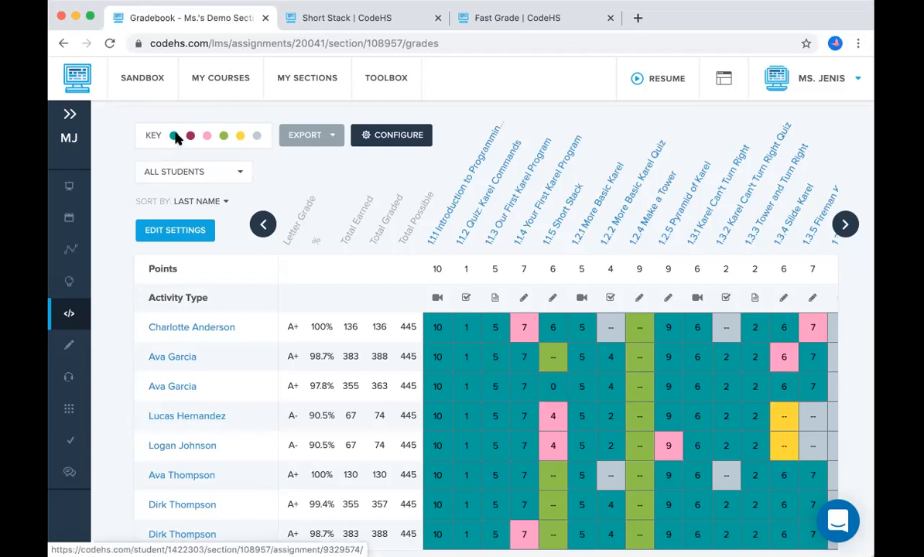
mouse_move(175, 136)
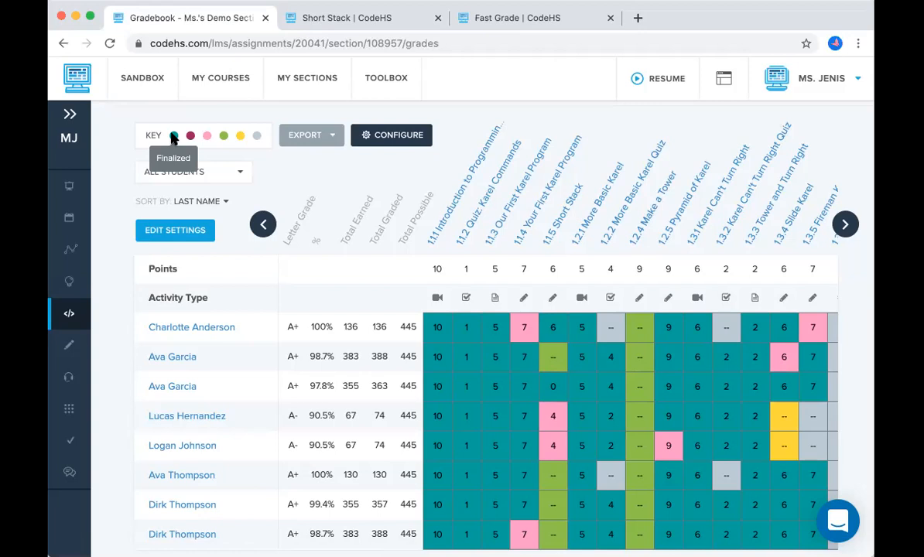
mouse_move(279, 189)
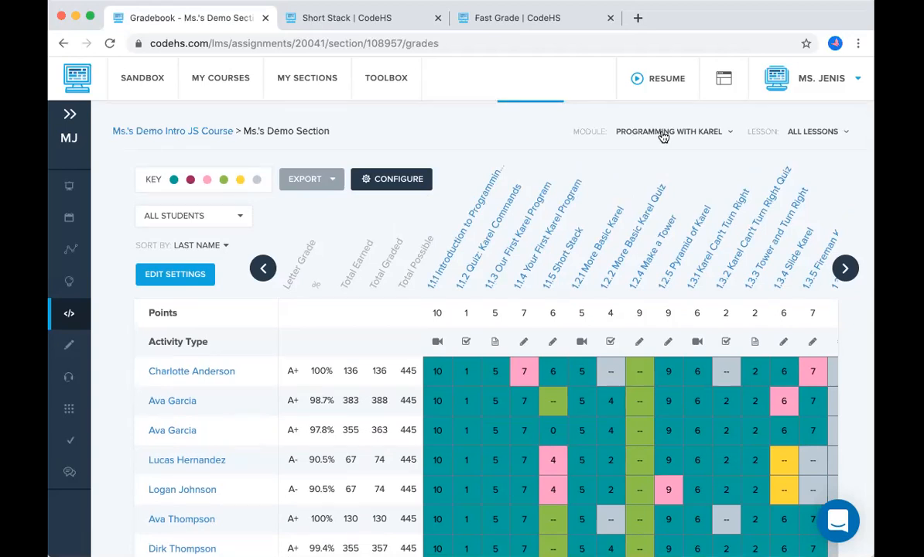
left_click(669, 130)
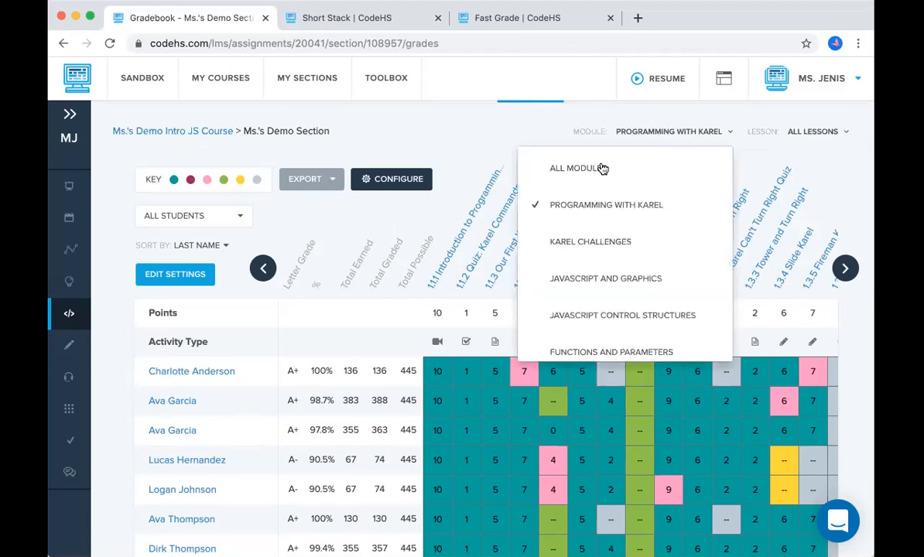
mouse_move(592, 241)
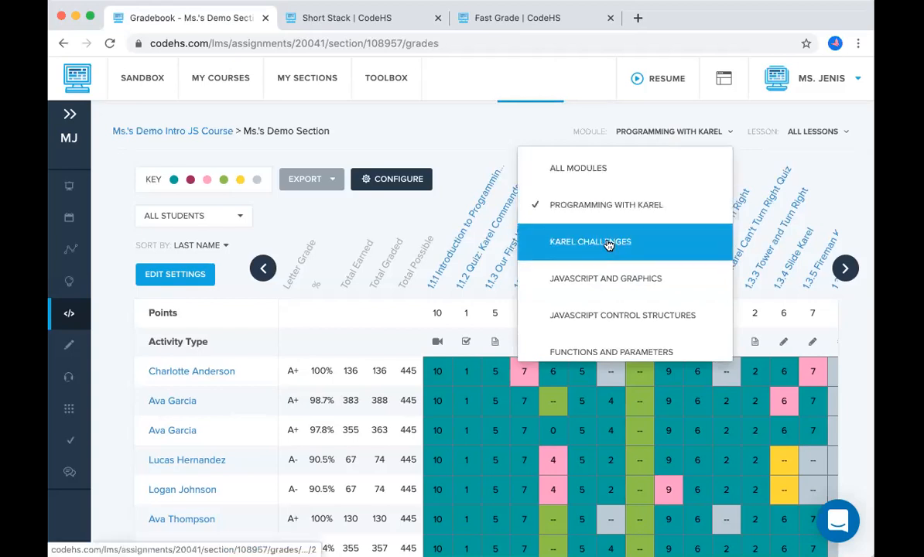
mouse_move(605, 278)
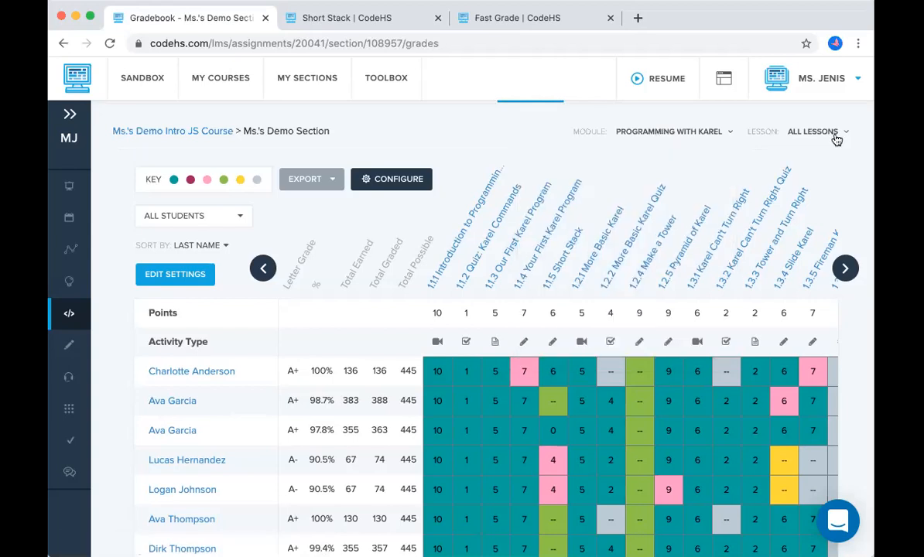
left_click(813, 130)
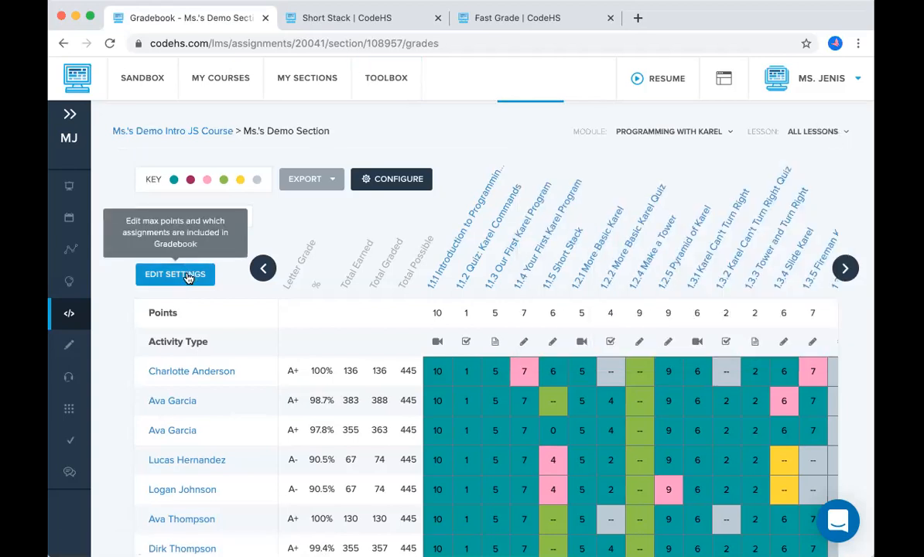
Enter gradebook Edit Settings and confirm removing one Karel assignment from the gradebook
left_click(175, 275)
type("10")
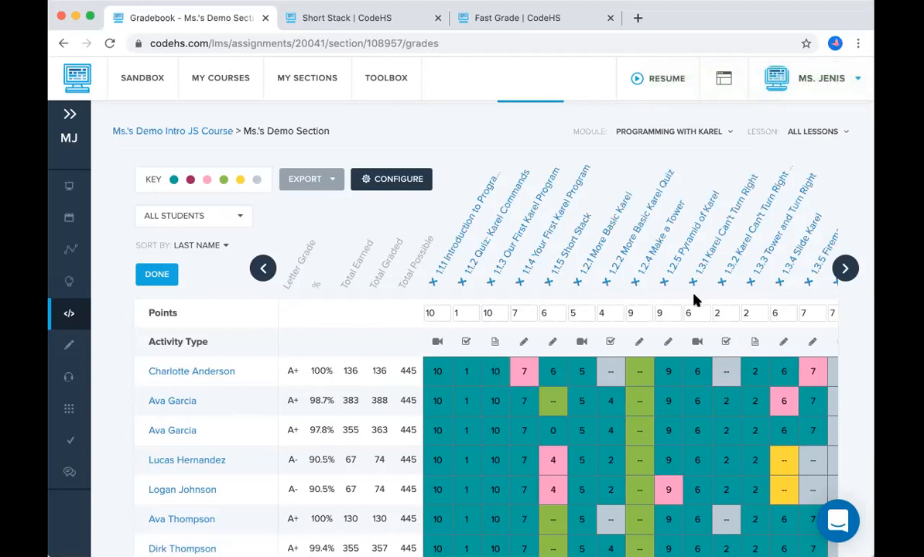
mouse_move(780, 256)
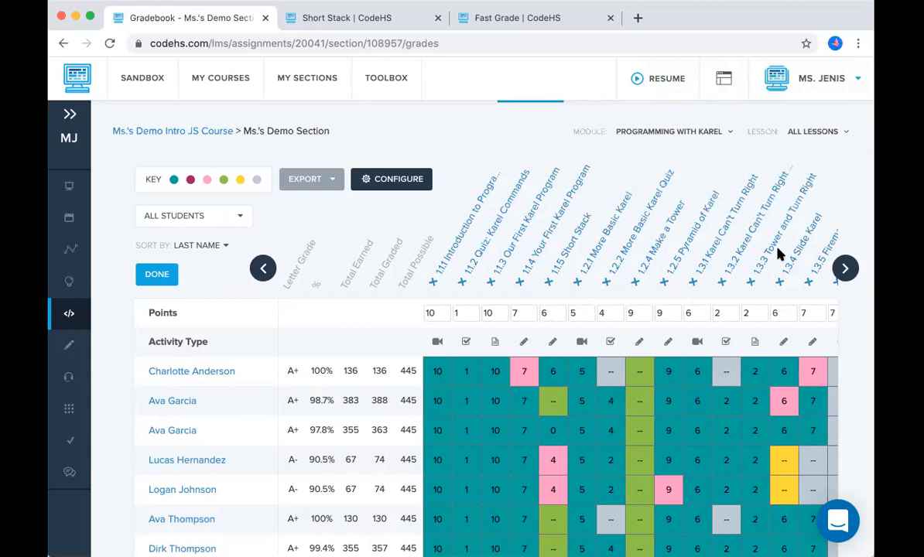
mouse_move(757, 298)
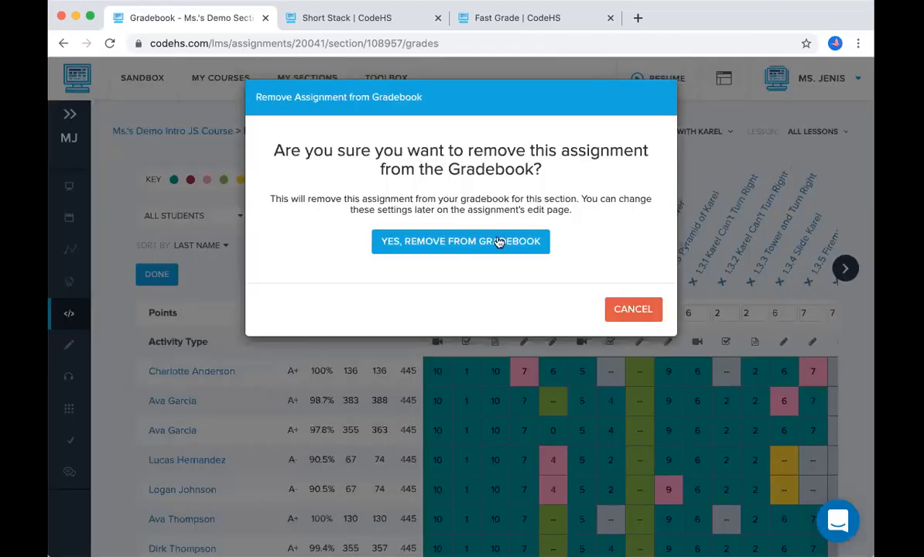
left_click(462, 241)
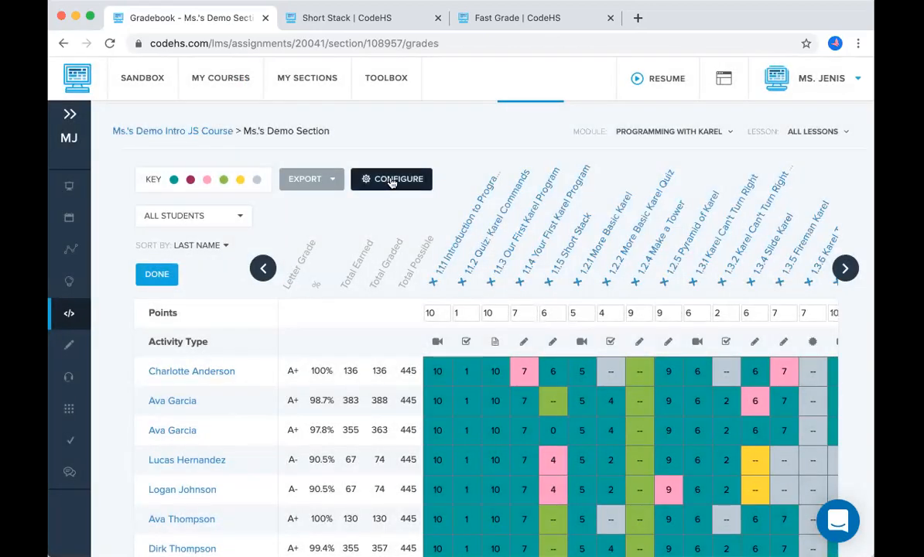
Uncheck Badges in the Configure Your Gradebook dialog so they are excluded
left_click(391, 180)
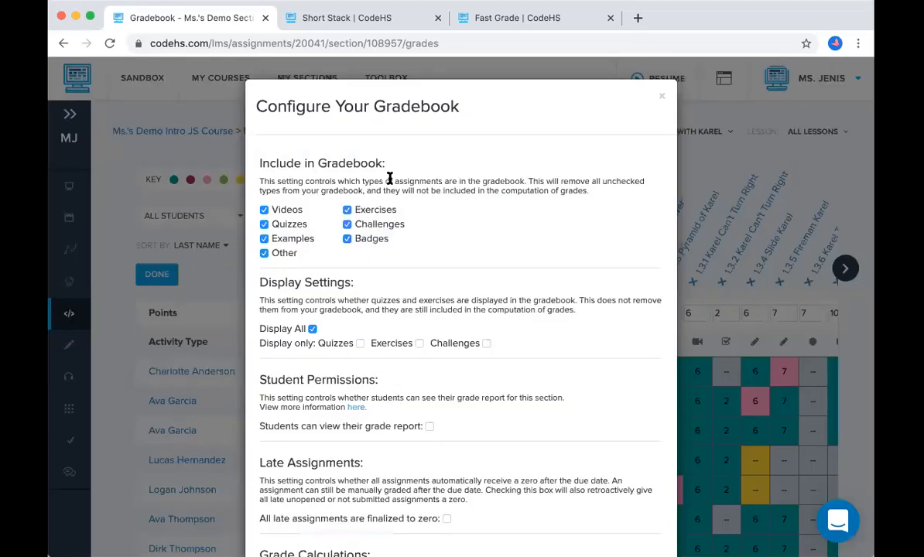
mouse_move(303, 235)
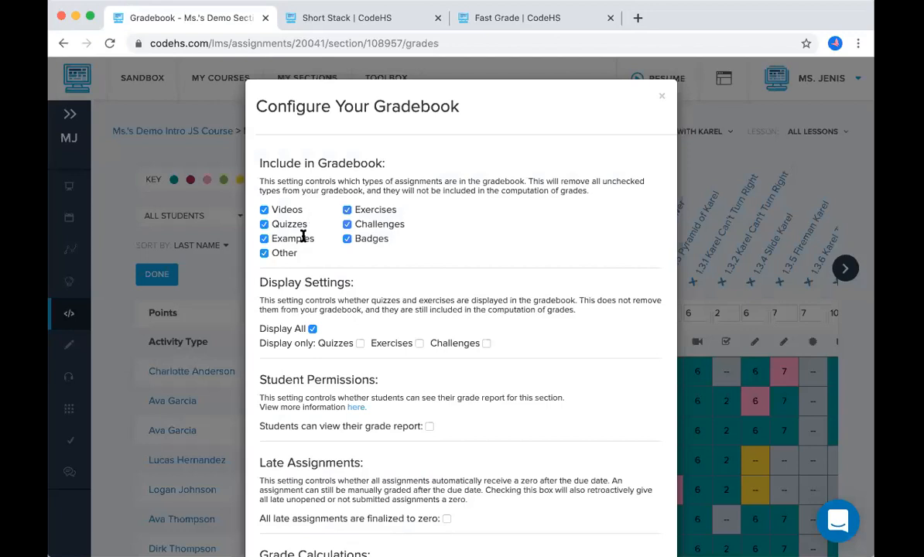
mouse_move(412, 257)
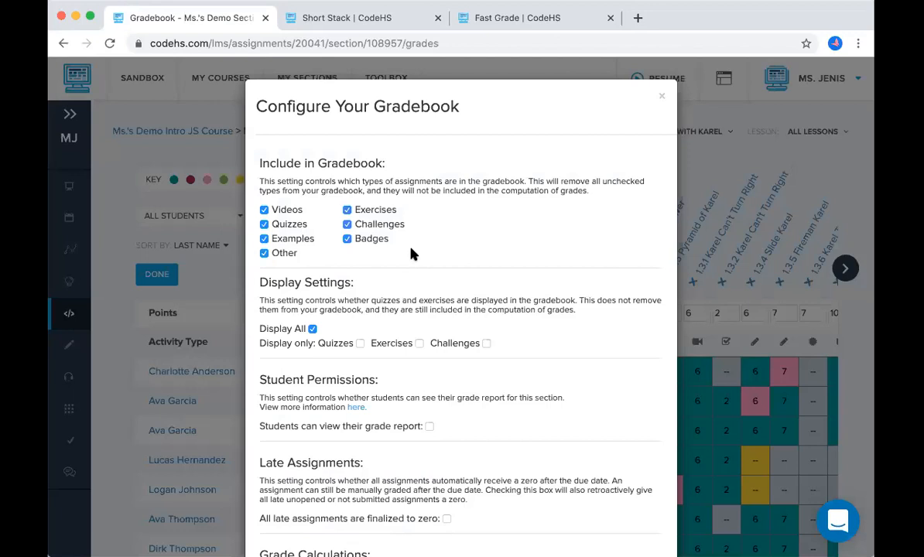
left_click(264, 210)
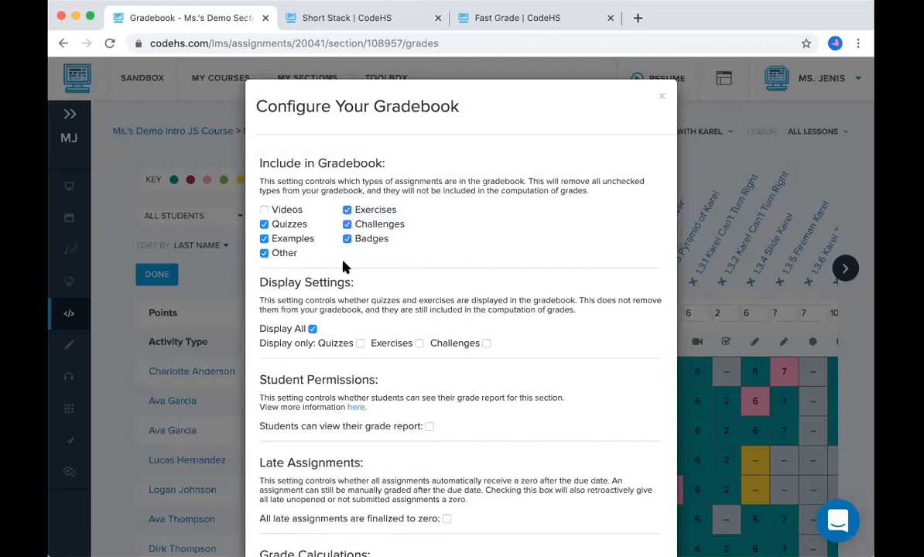
left_click(347, 239)
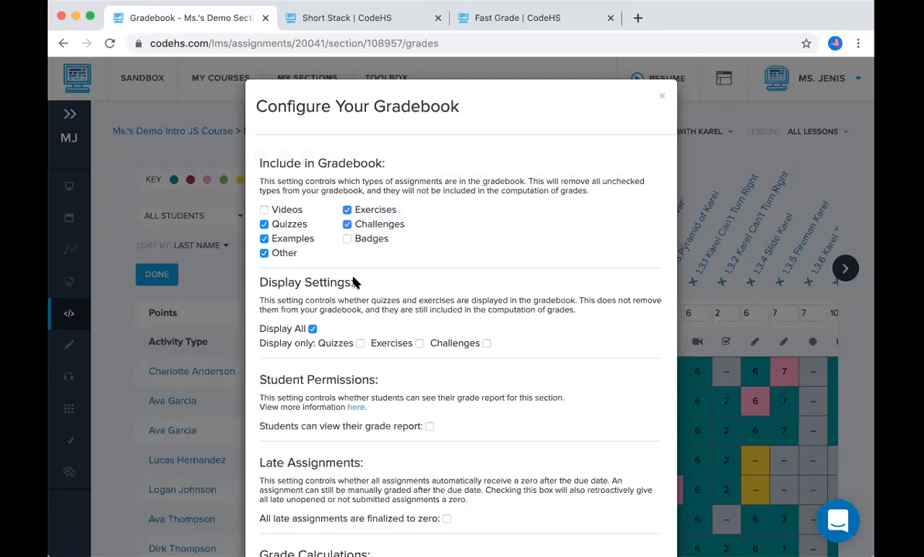
mouse_move(387, 267)
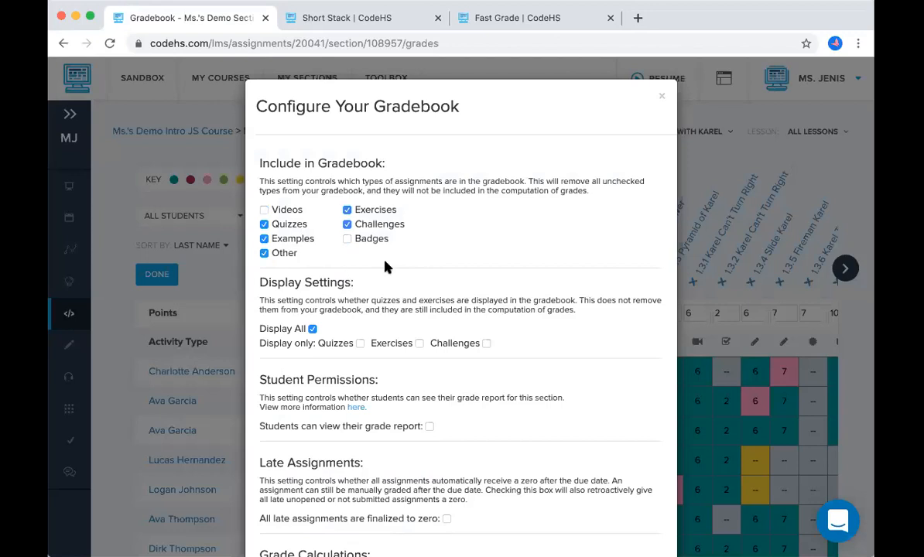
Review the permission, late-assignment and grade calculation options lower in the dialog
scroll("down", 3)
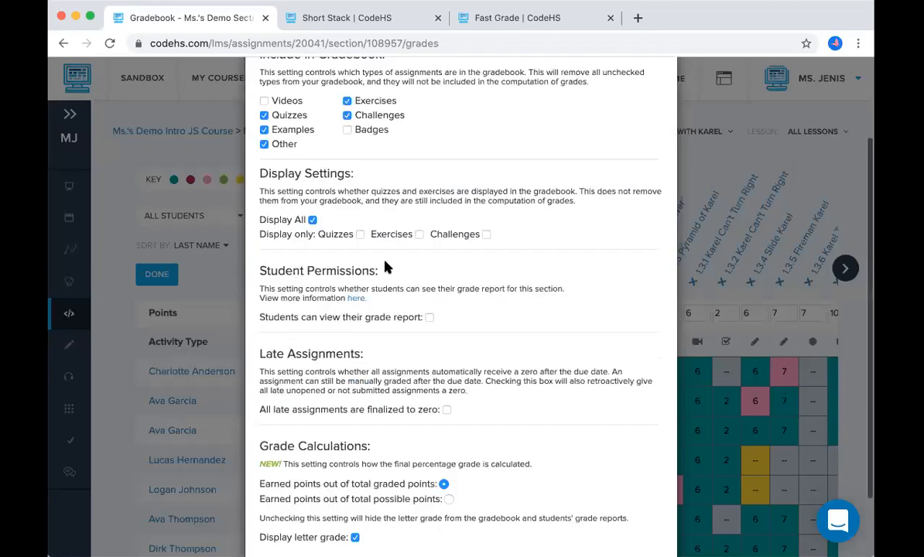
scroll("down", 3)
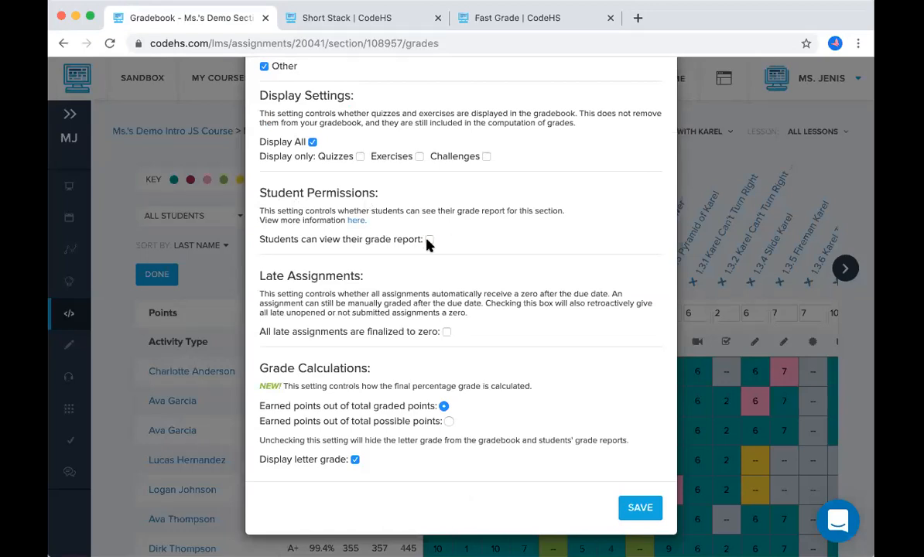
mouse_move(459, 247)
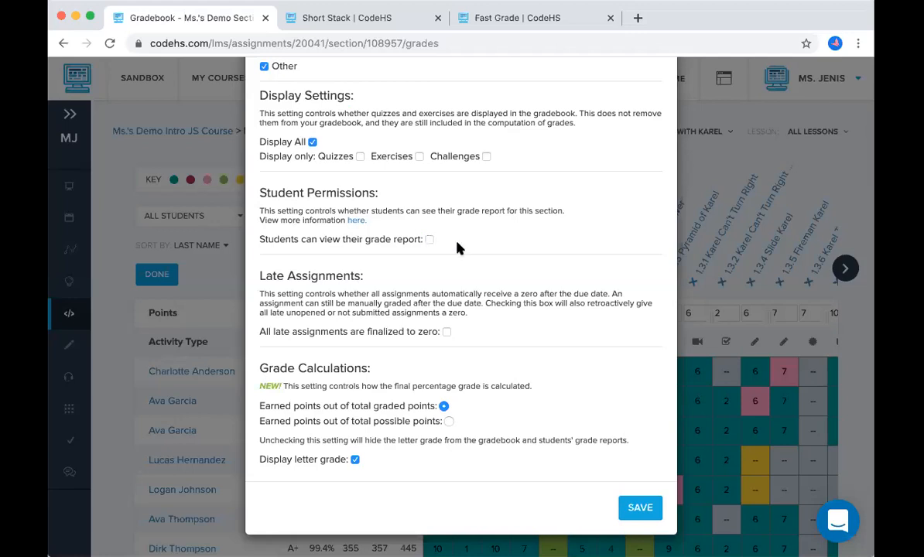
mouse_move(479, 279)
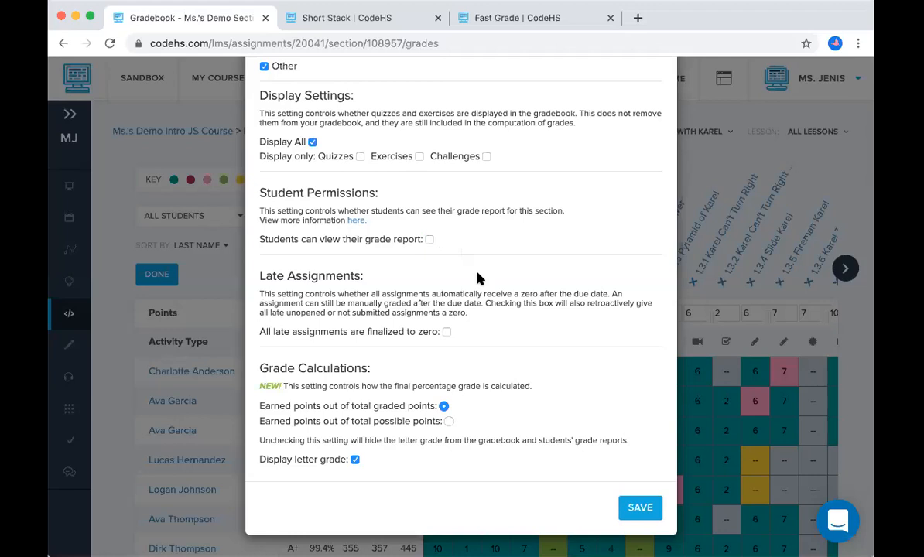
left_click(446, 331)
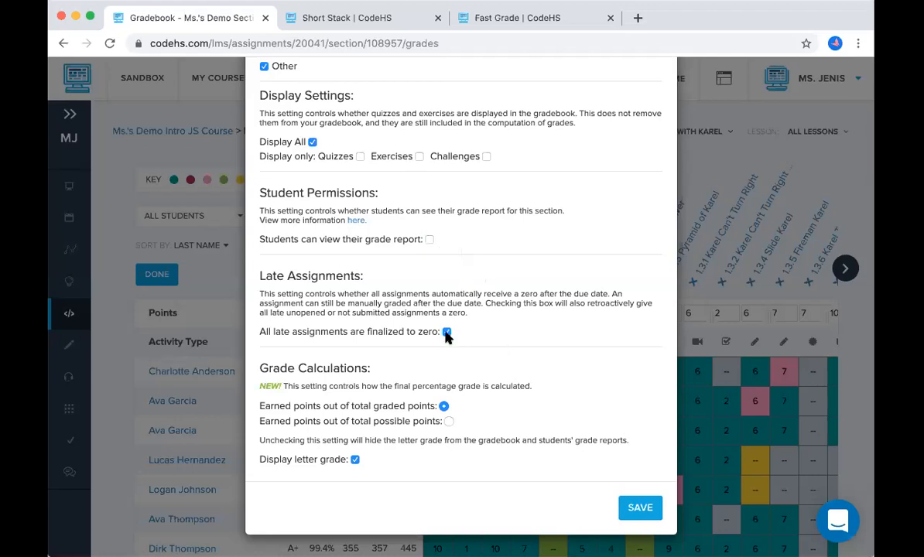
left_click(446, 332)
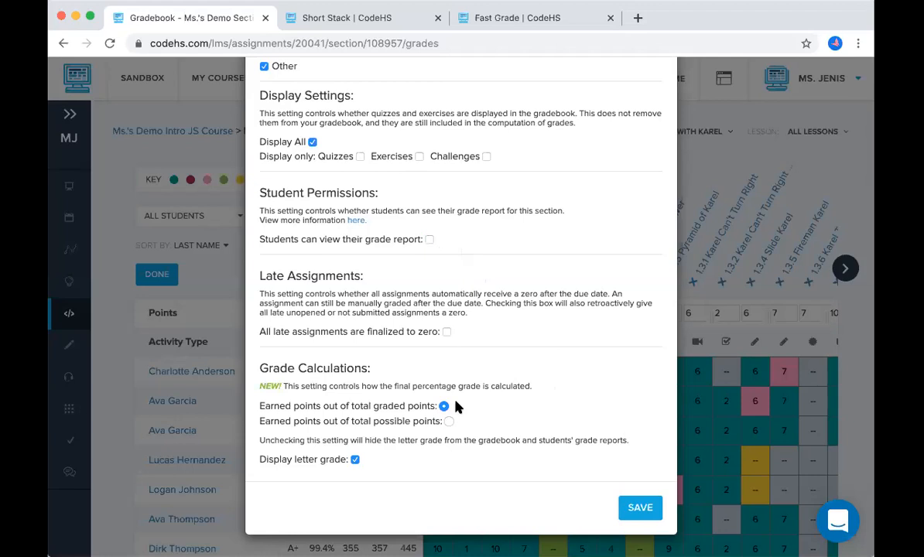
mouse_move(458, 424)
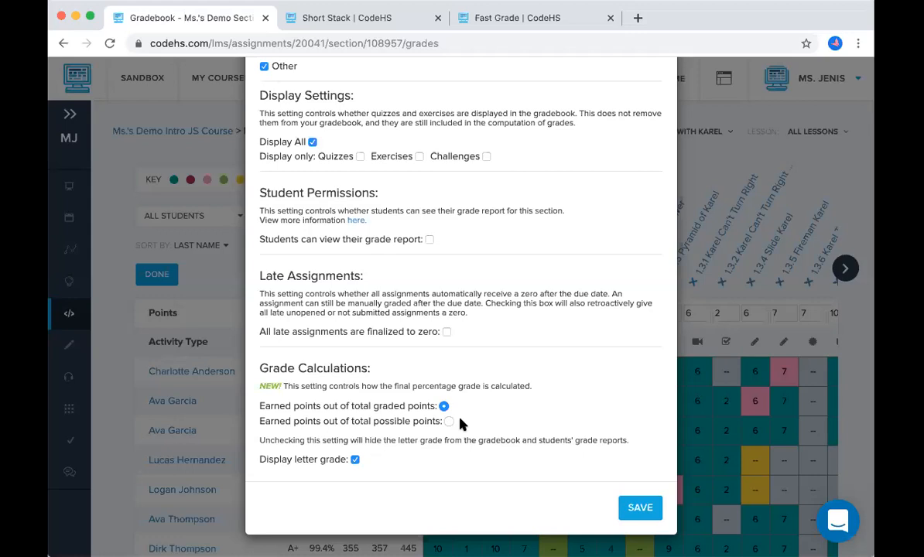
mouse_move(333, 477)
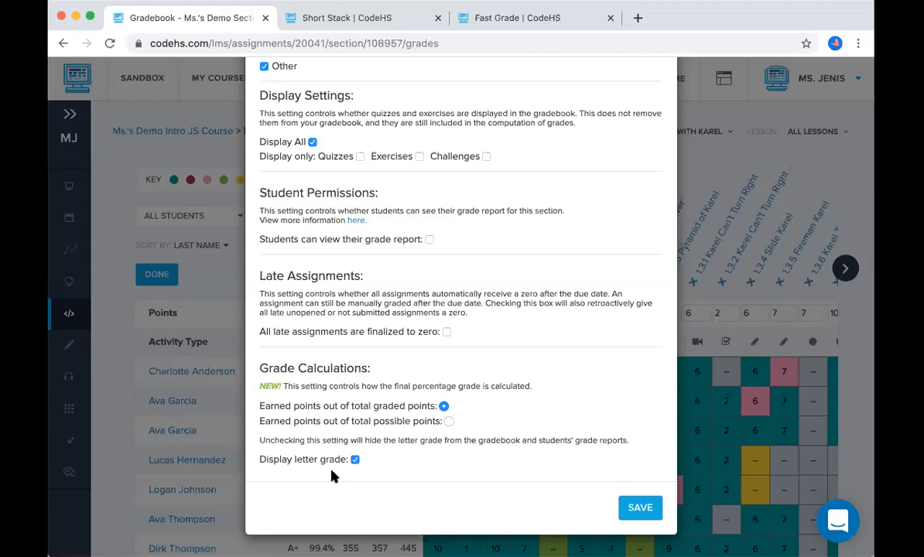
mouse_move(343, 474)
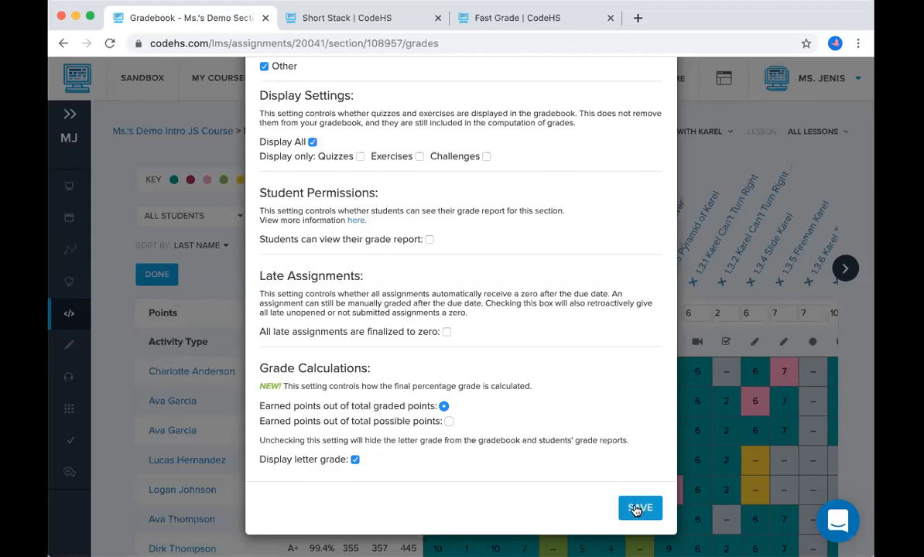
Save the configuration, then check the Export dropdown's Excel and CSV options without exporting
left_click(641, 507)
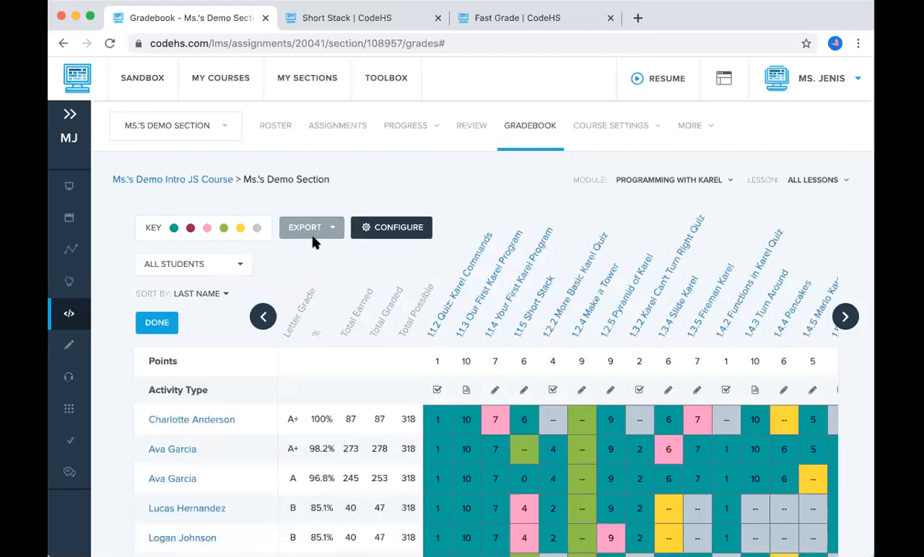
left_click(307, 226)
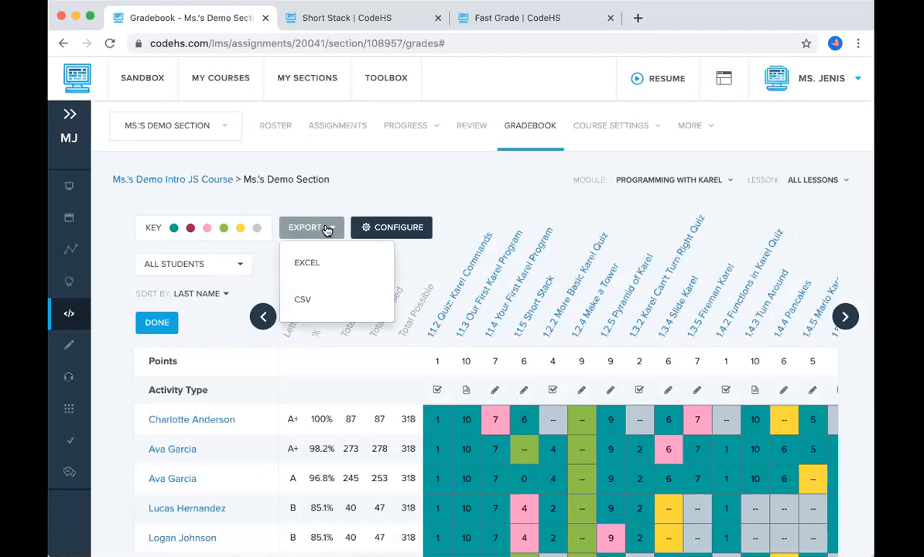
left_click(312, 226)
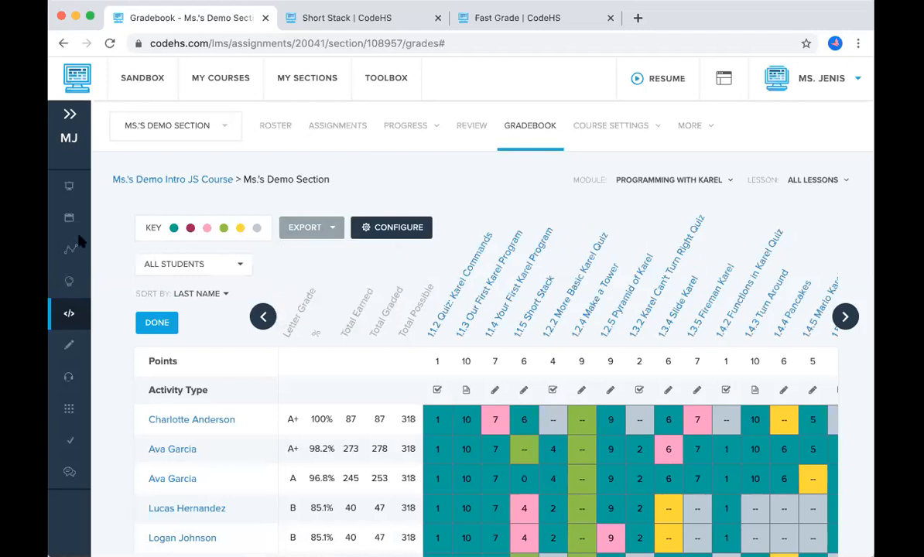
mouse_move(84, 242)
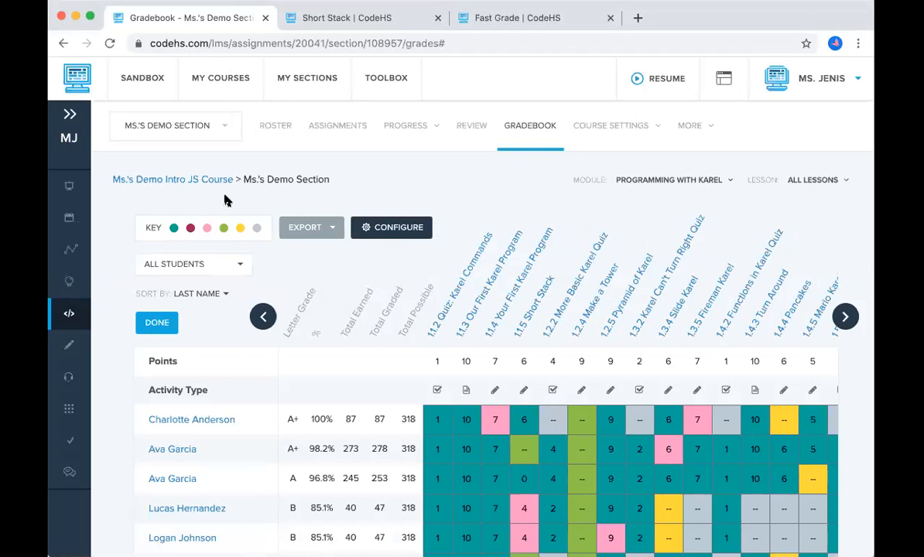
mouse_move(387, 78)
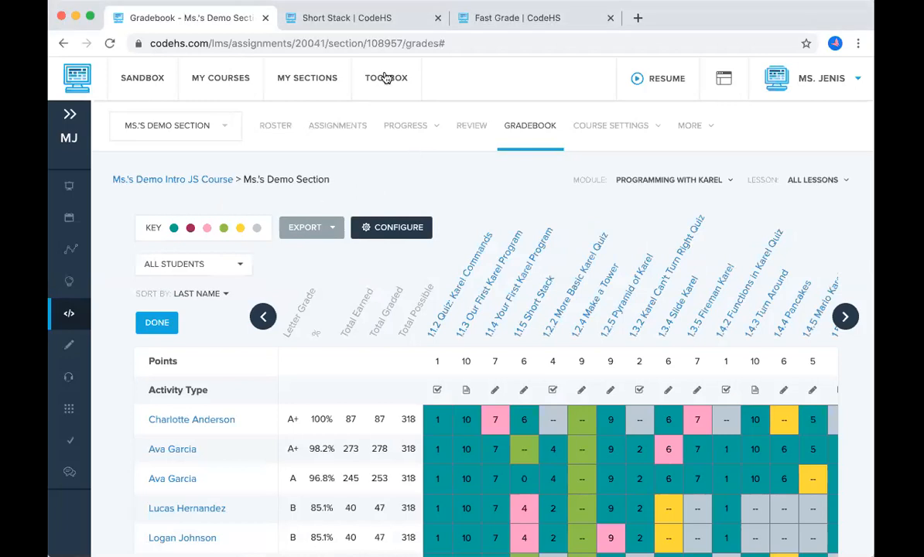
Choose Knowledge Base under Support in the Toolbox menu, opening it in a new tab
left_click(386, 78)
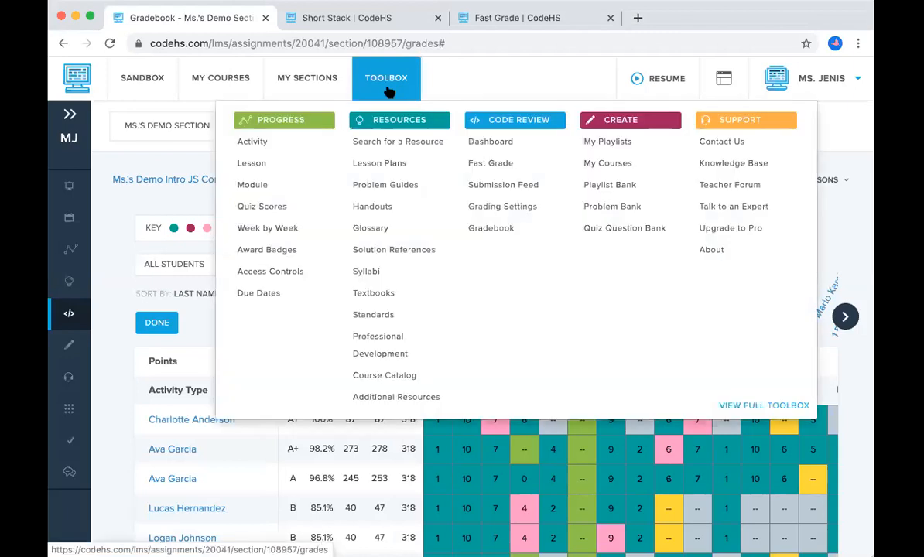
mouse_move(734, 164)
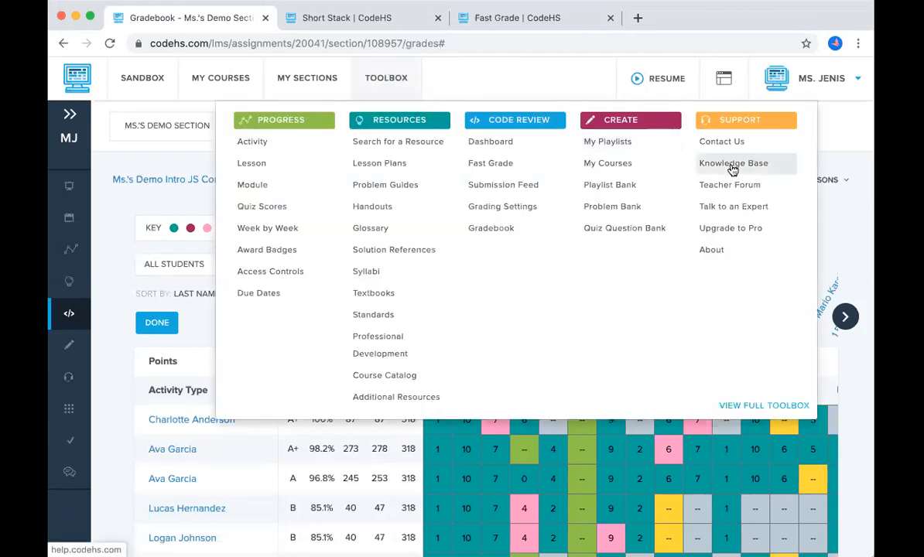
left_click(734, 164)
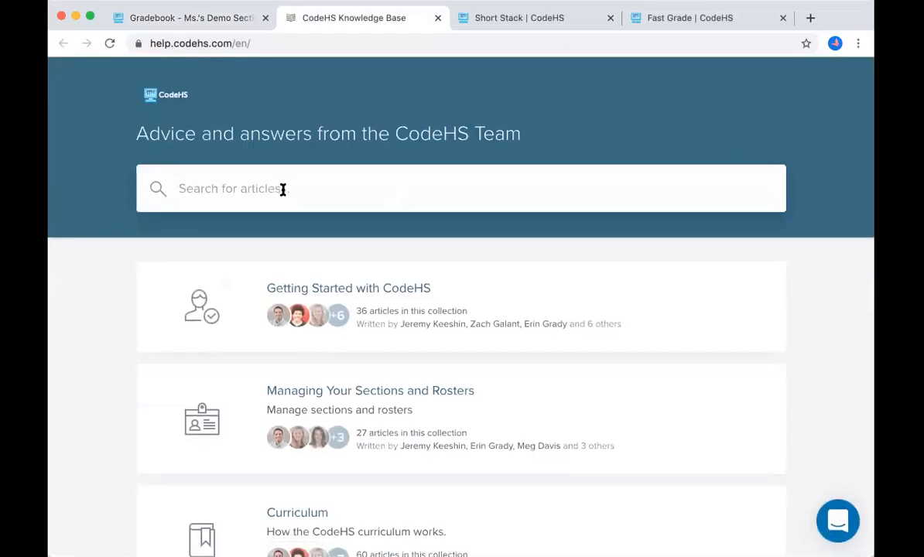
Find and enter the Grading and Code Review collection on the Knowledge Base home page
scroll("down", 3)
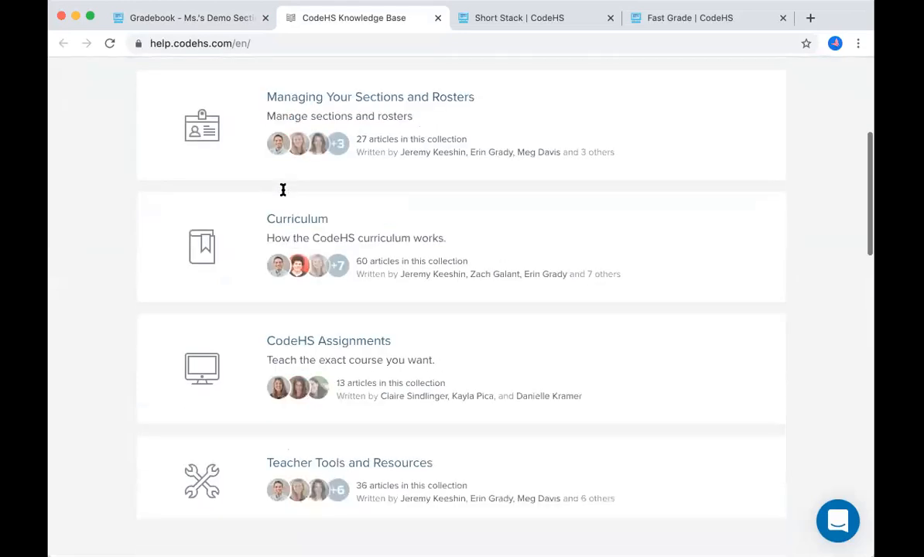
scroll("down", 3)
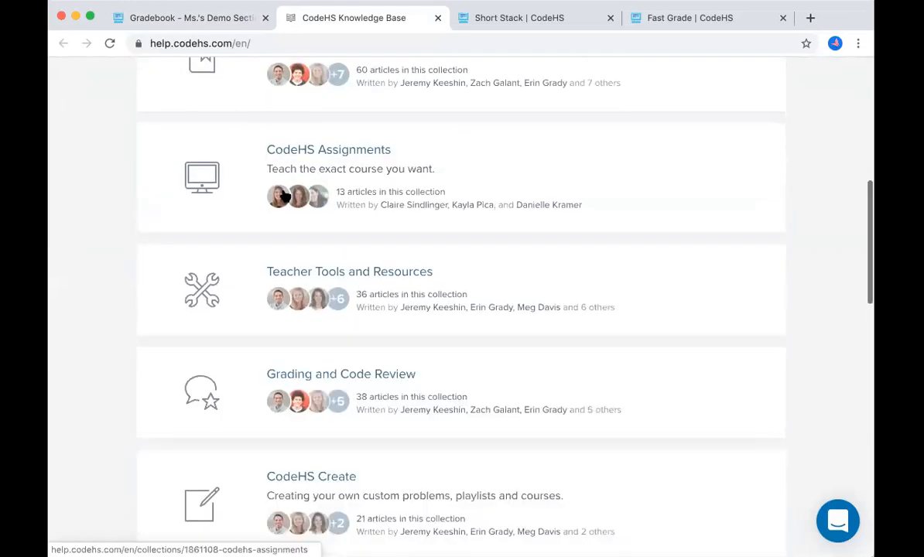
scroll("down", 3)
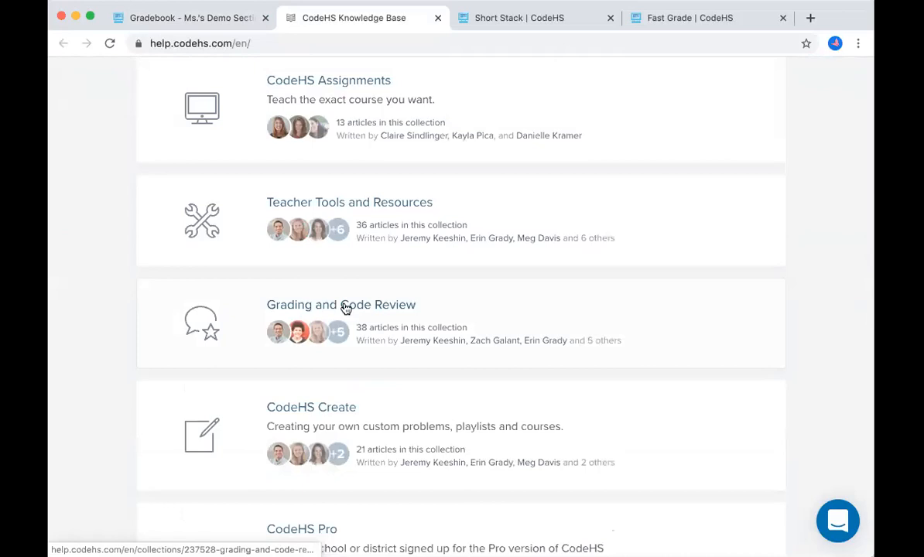
left_click(341, 304)
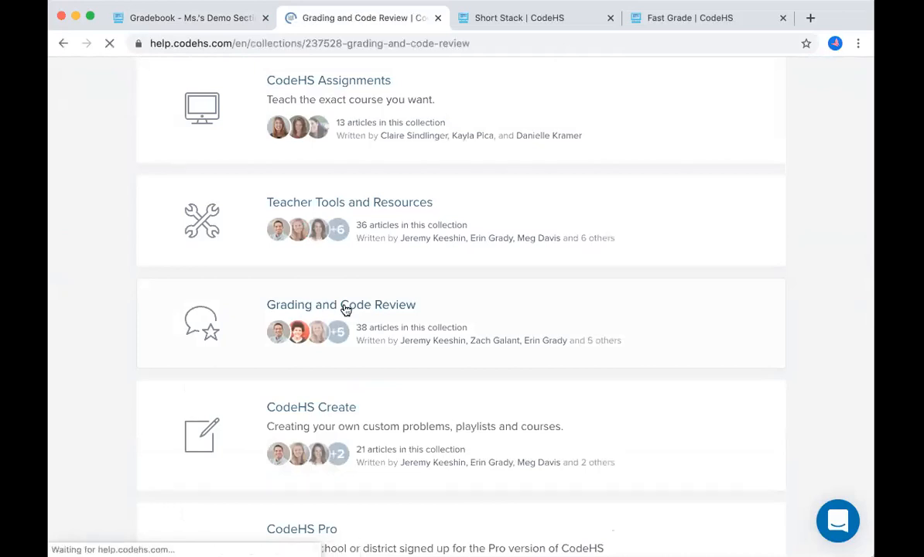
left_click(341, 303)
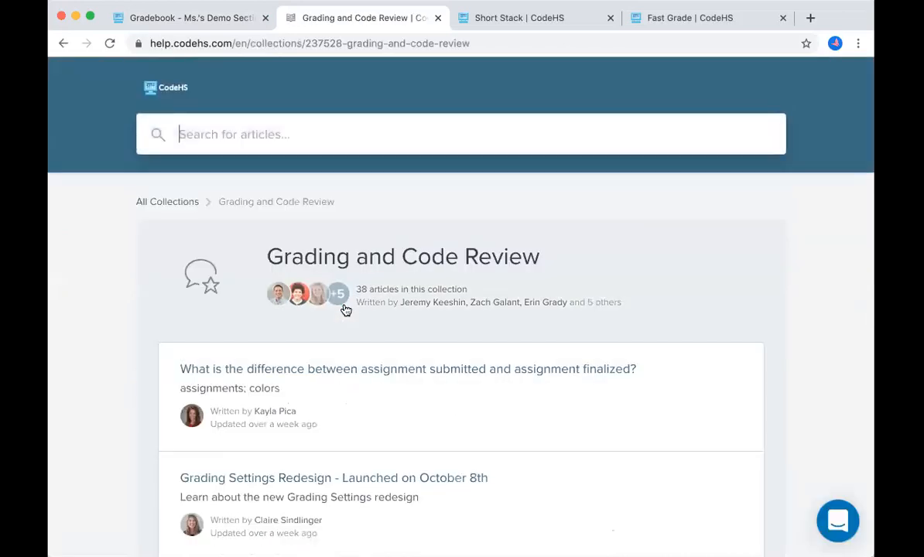
Look through the collection's grading articles and bring up the support chat bubble
scroll("down", 3)
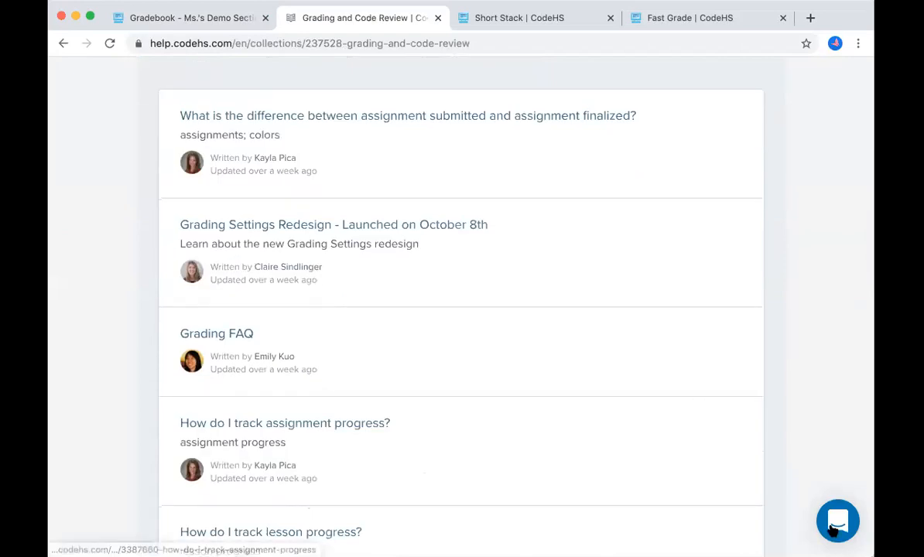
left_click(837, 520)
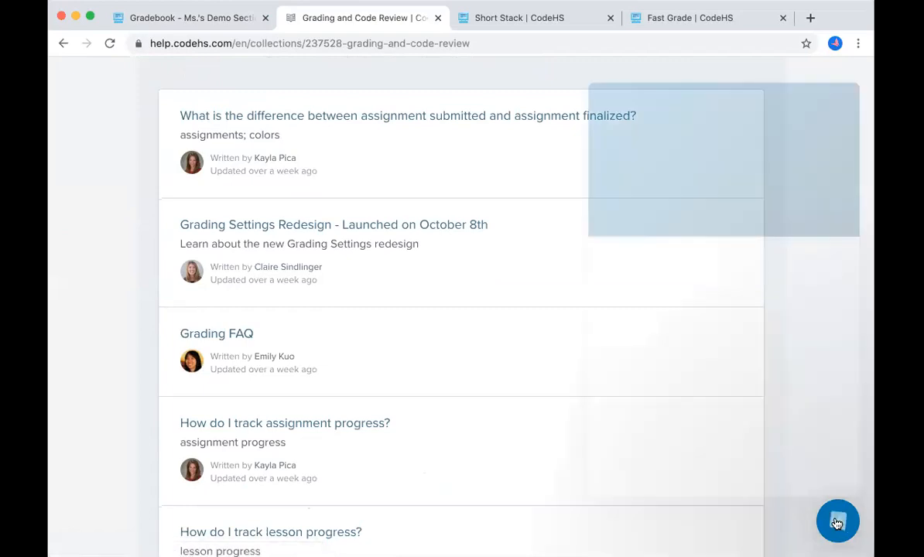
View the Intercom New conversation panel, then return to the Gradebook browser tab
left_click(838, 520)
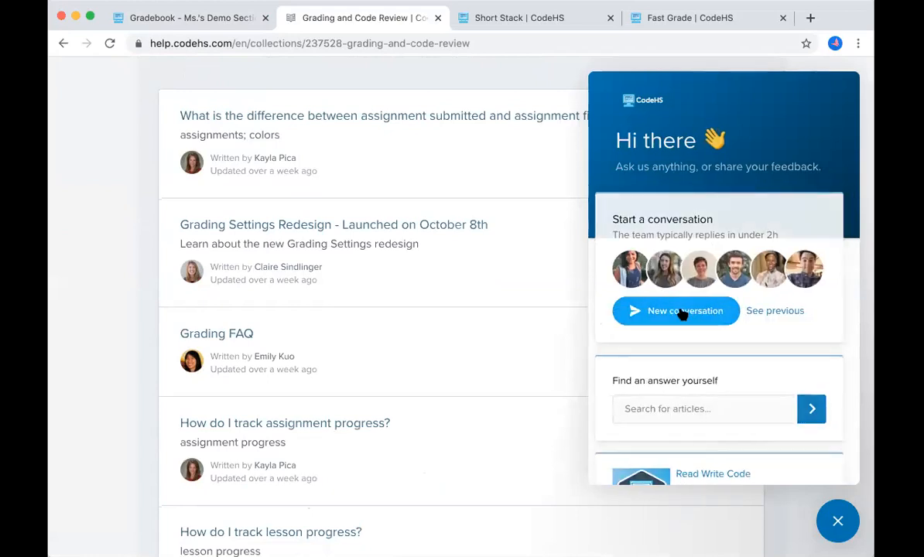
left_click(675, 309)
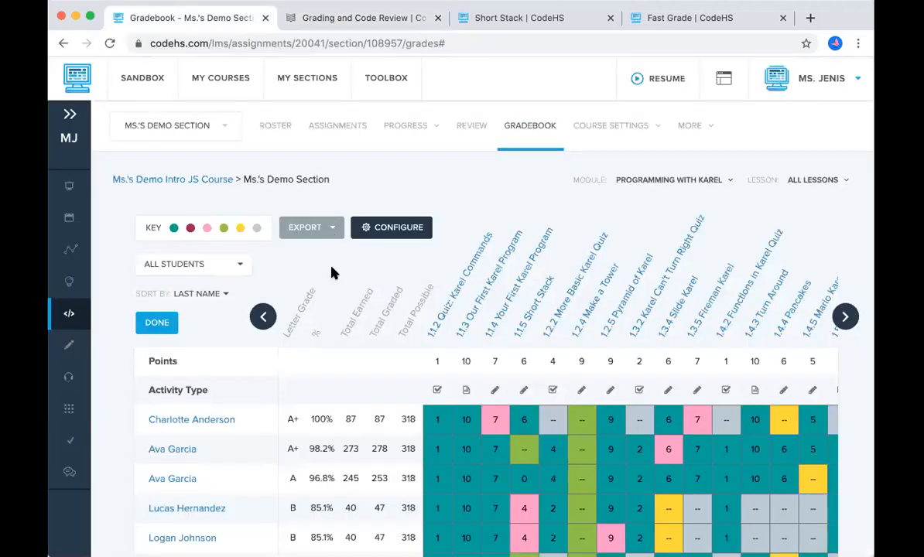
scroll("down", 3)
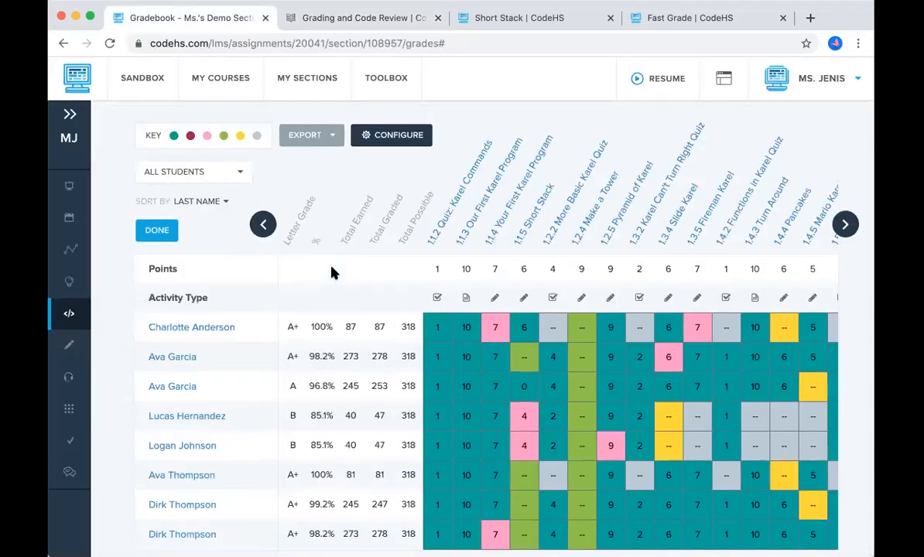